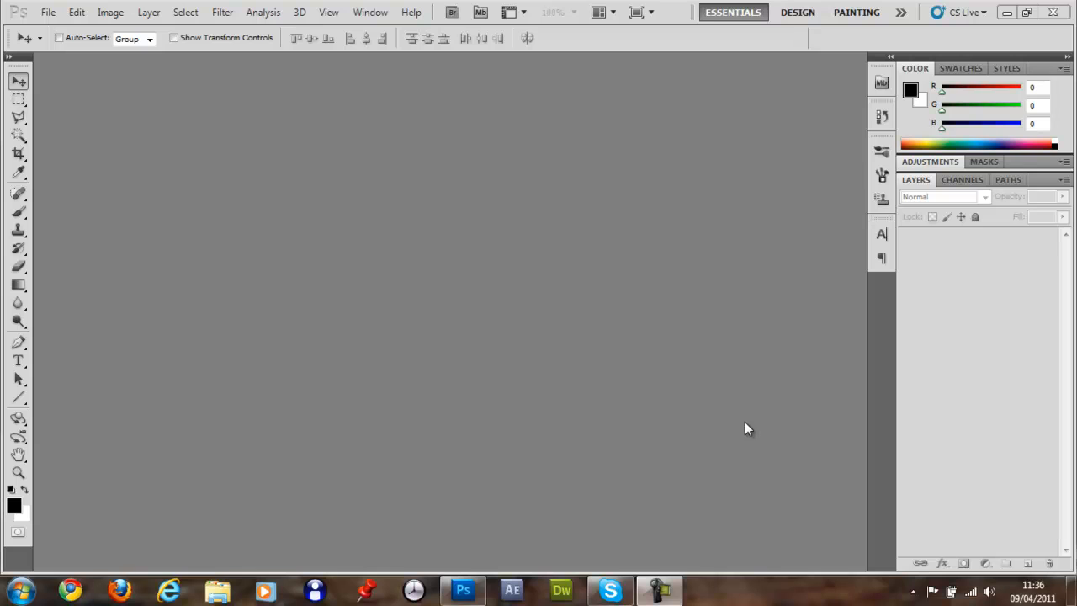
mouse_move(37, 94)
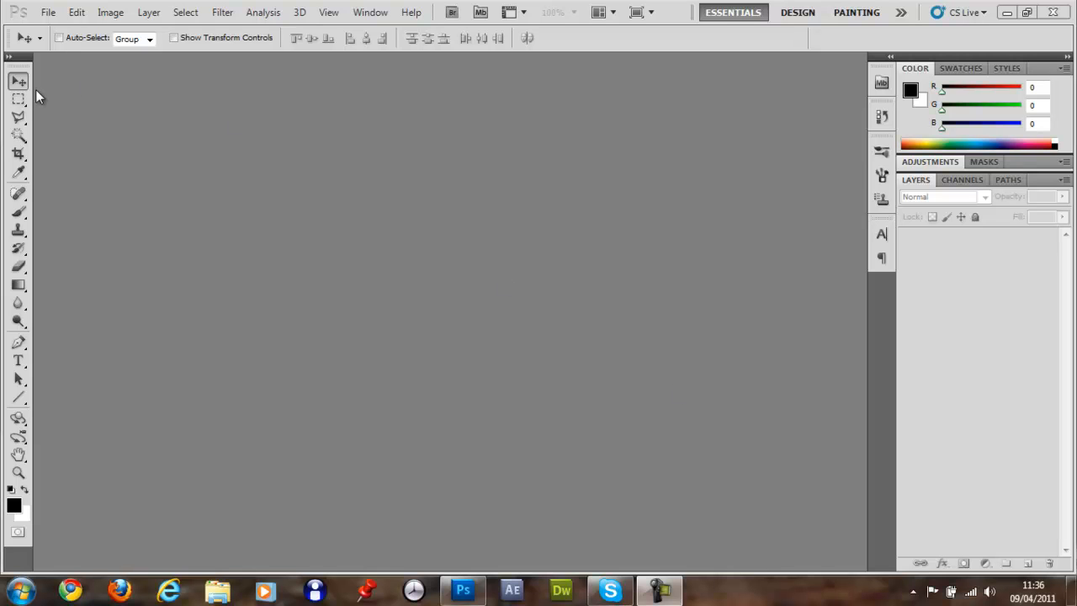
mouse_move(98, 91)
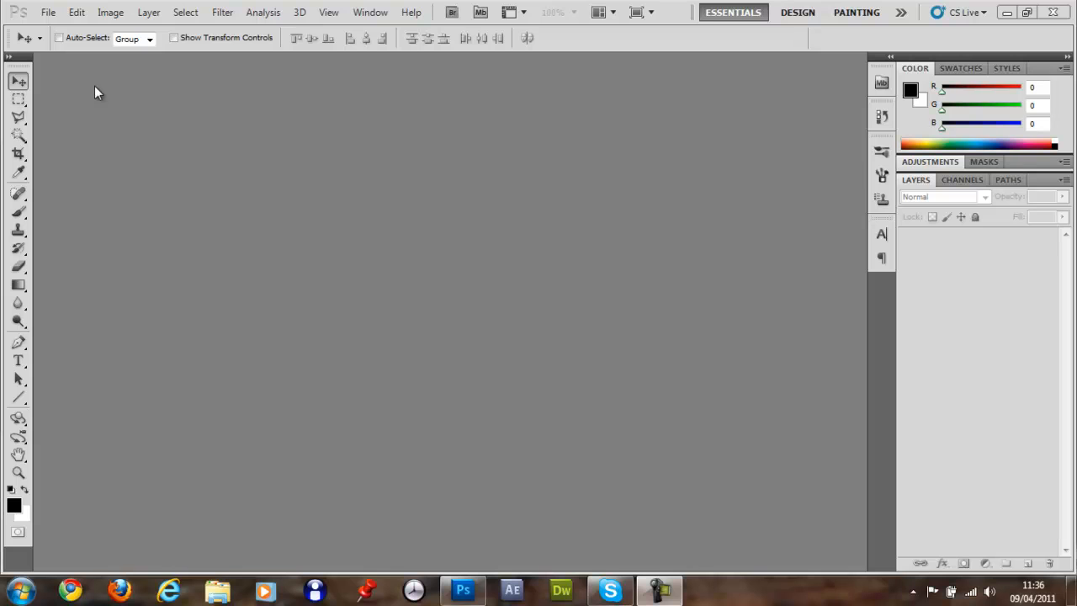
mouse_move(155, 134)
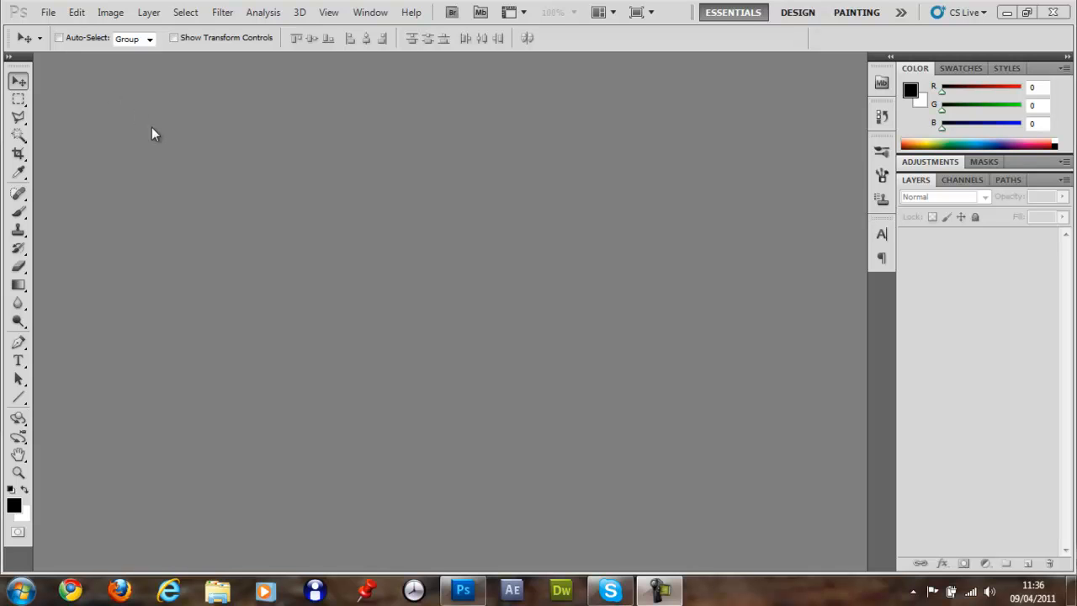
mouse_move(64, 31)
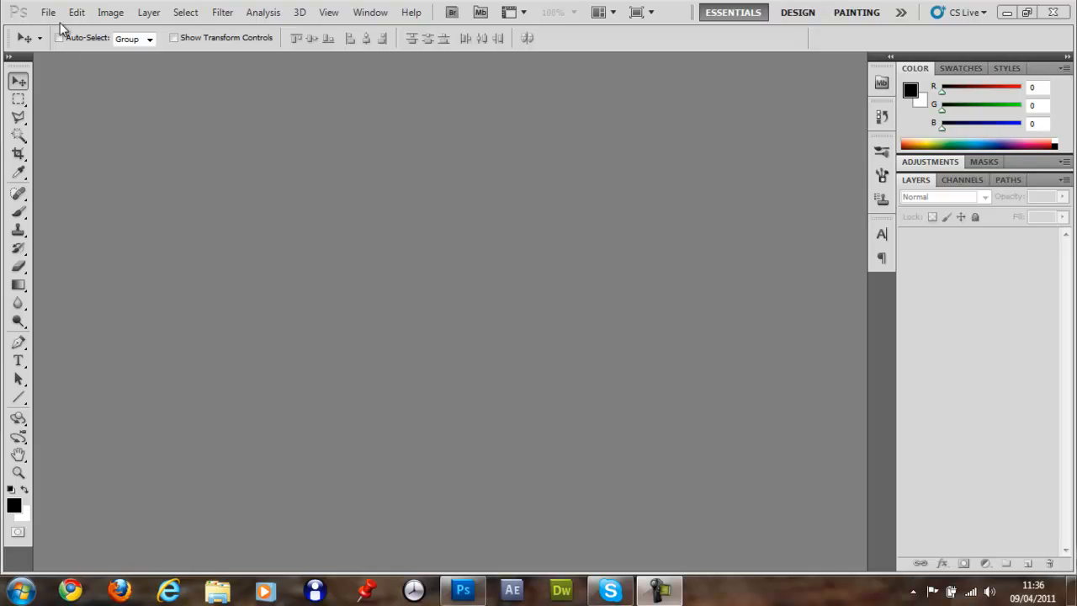
Create a new 1280×720, 72 ppi document
click(47, 12)
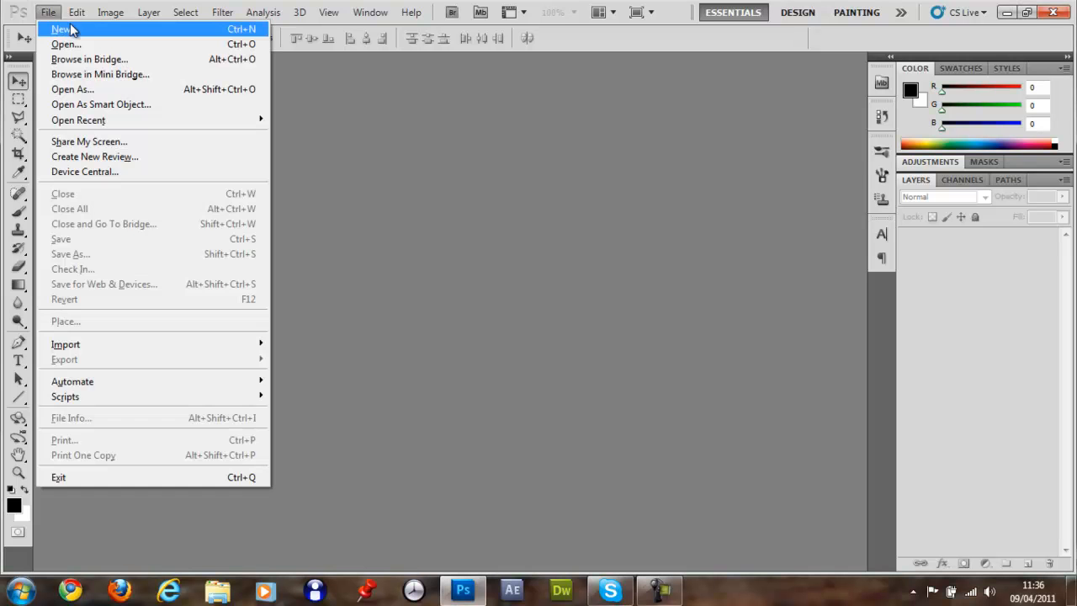
click(61, 28)
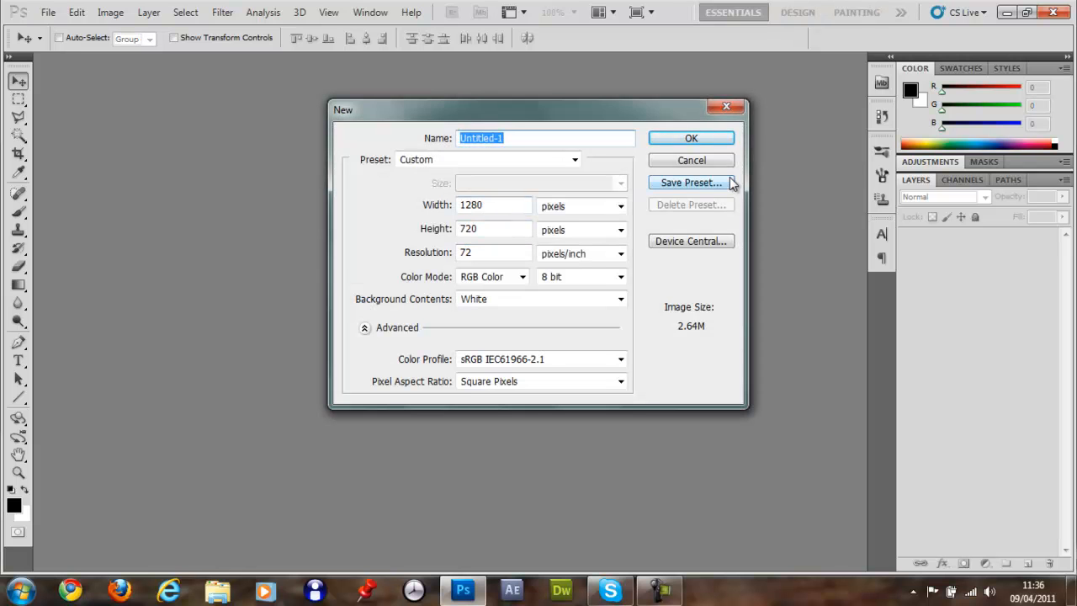
click(690, 138)
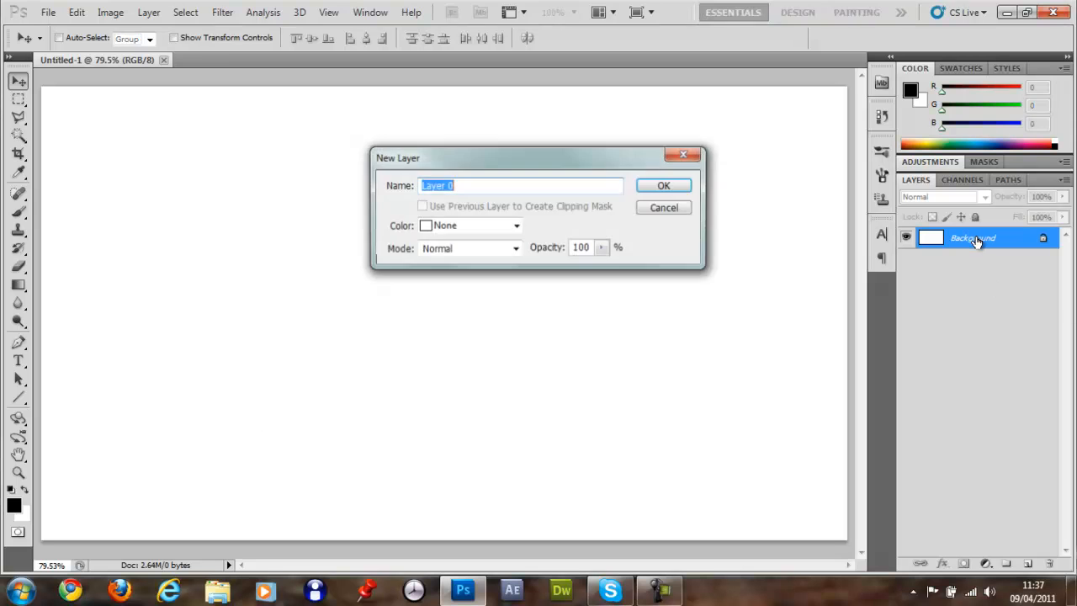
Fill the Background with black, add an empty Layer 1 and hide the Background
text(Bad)
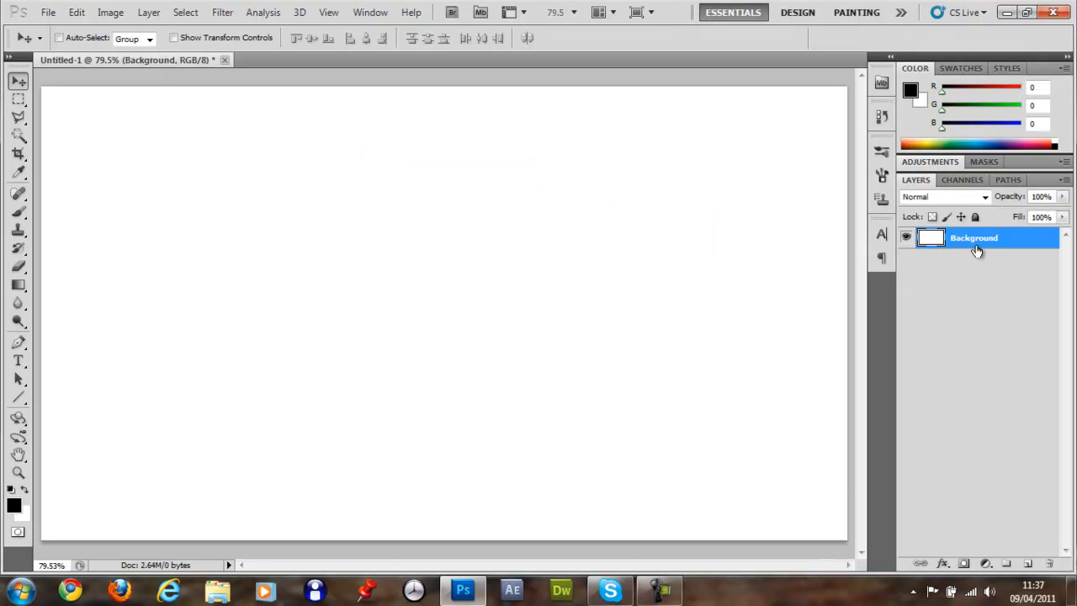
mouse_move(446, 463)
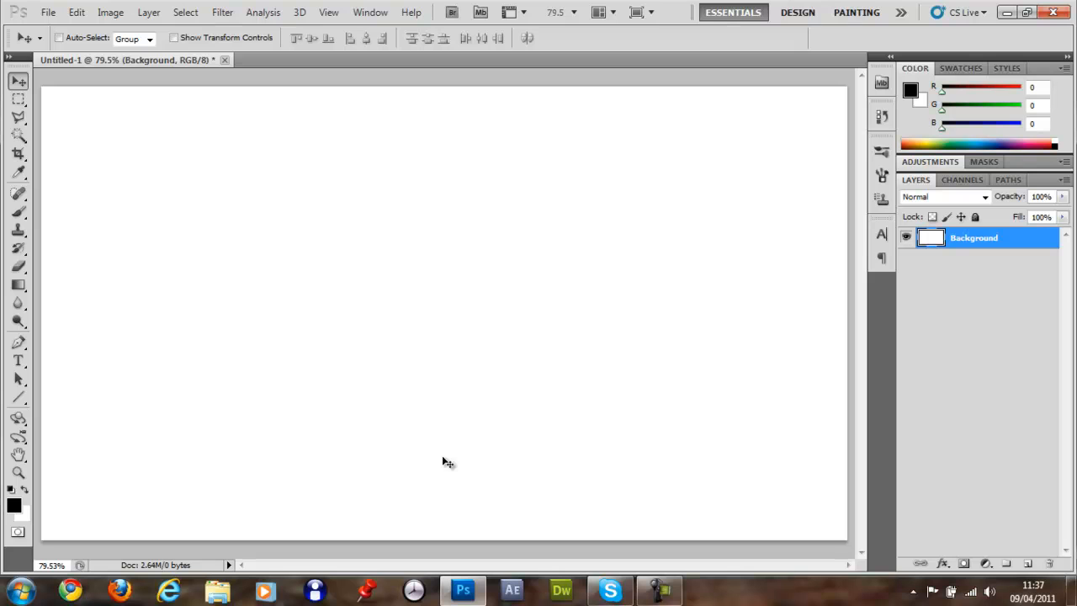
click(1027, 564)
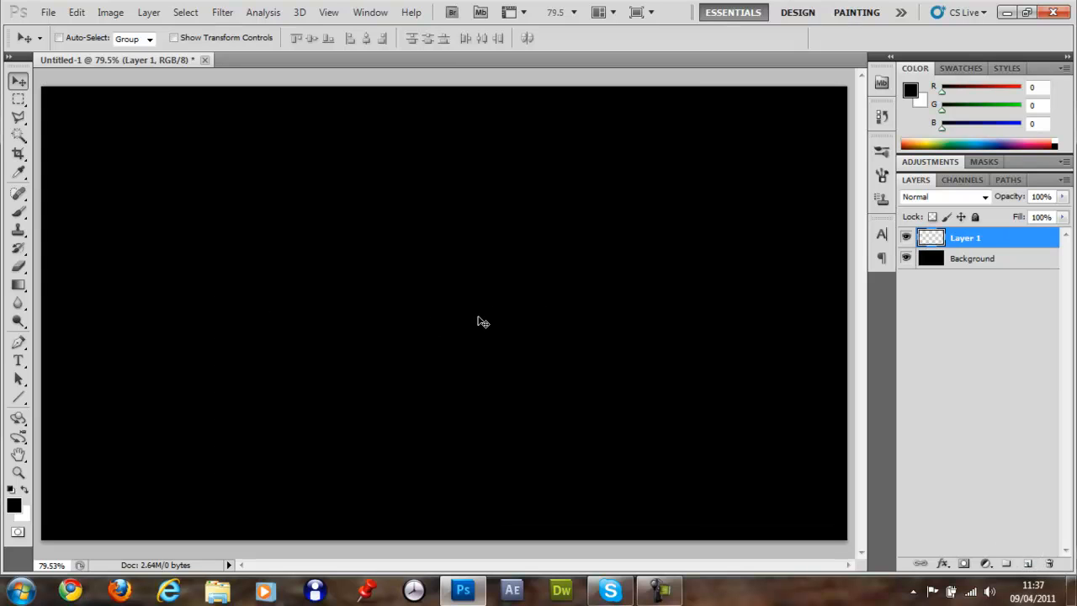
mouse_move(43, 294)
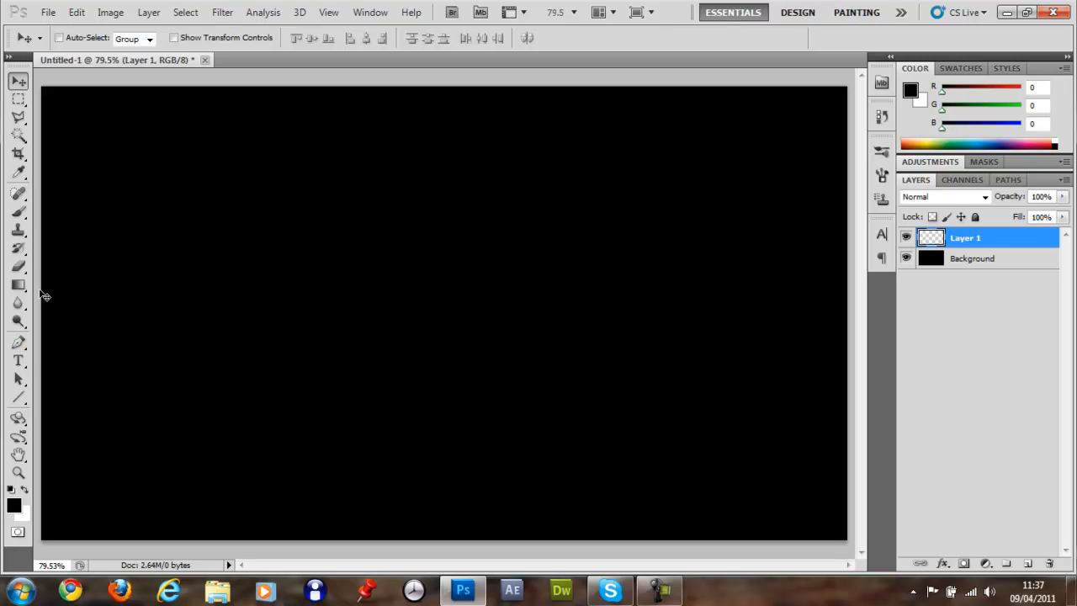
click(973, 259)
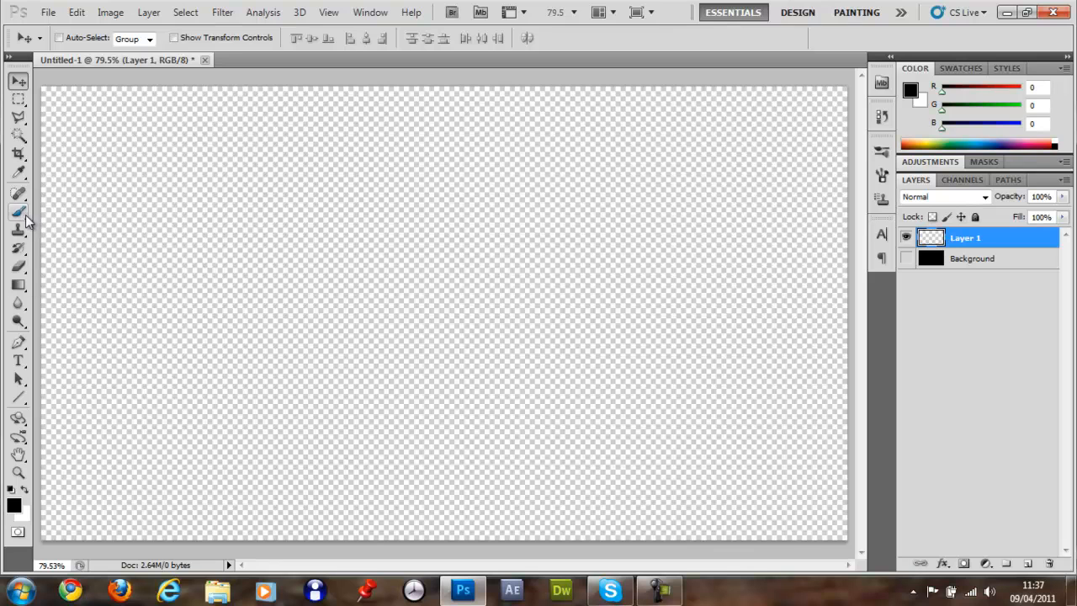
Paint one 200 px hard round black circle at 100% opacity on Layer 1
click(18, 212)
text(200)
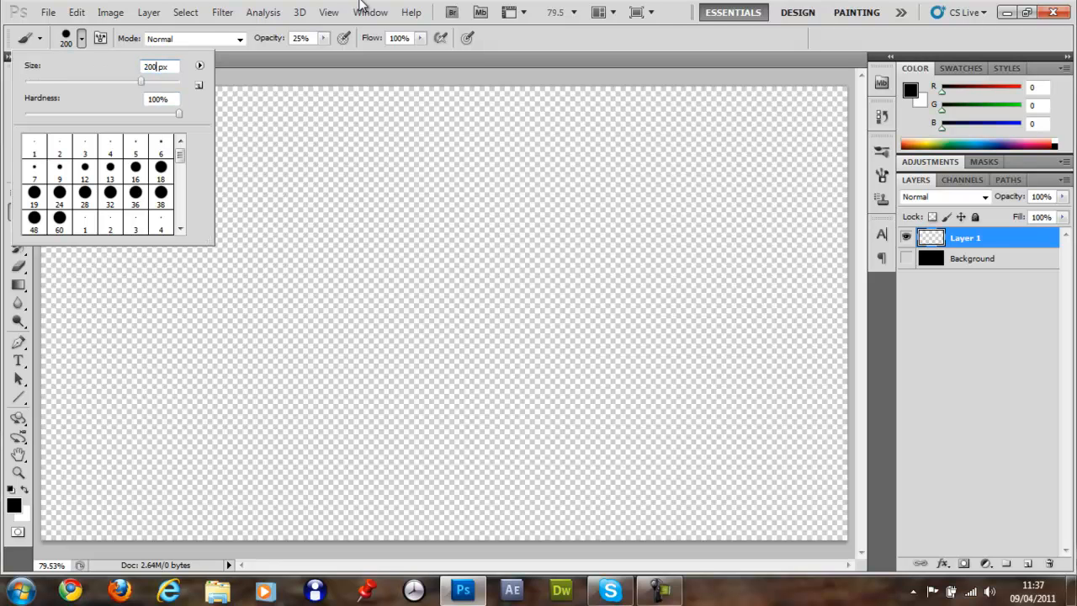
click(461, 323)
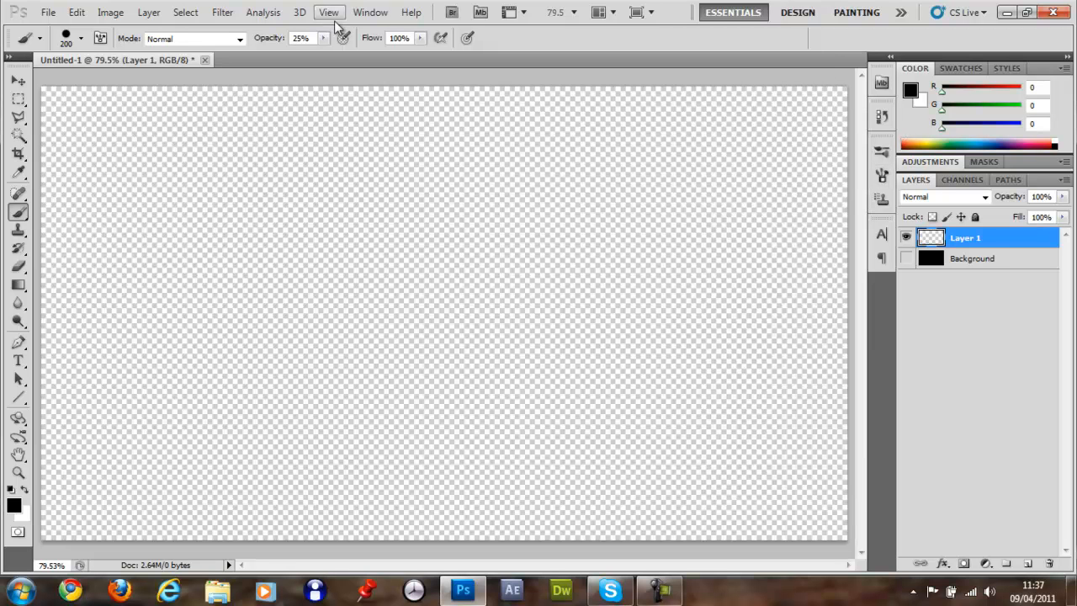
click(323, 37)
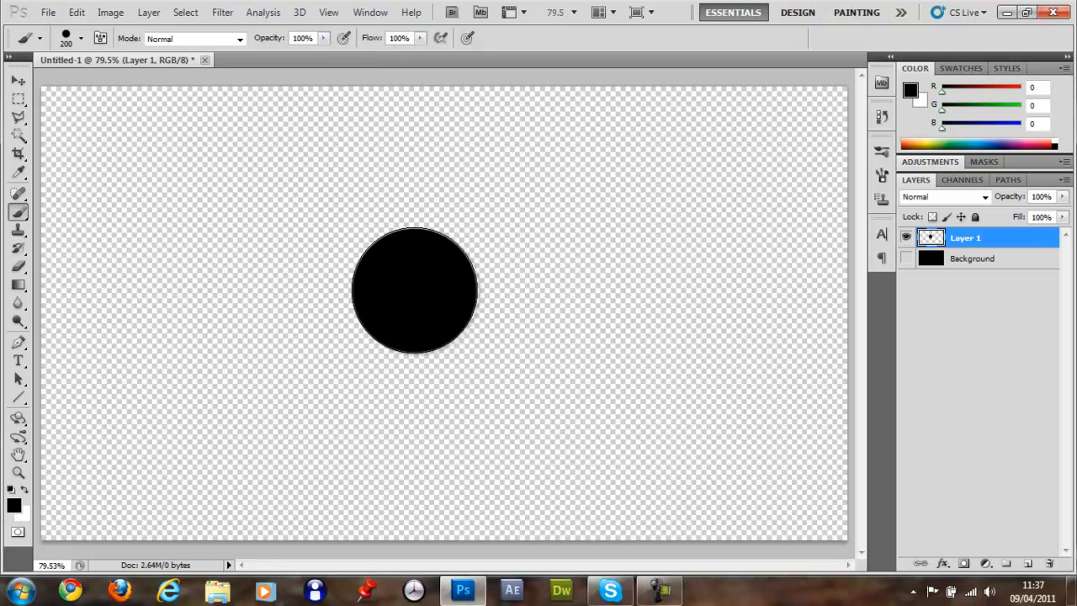
click(19, 81)
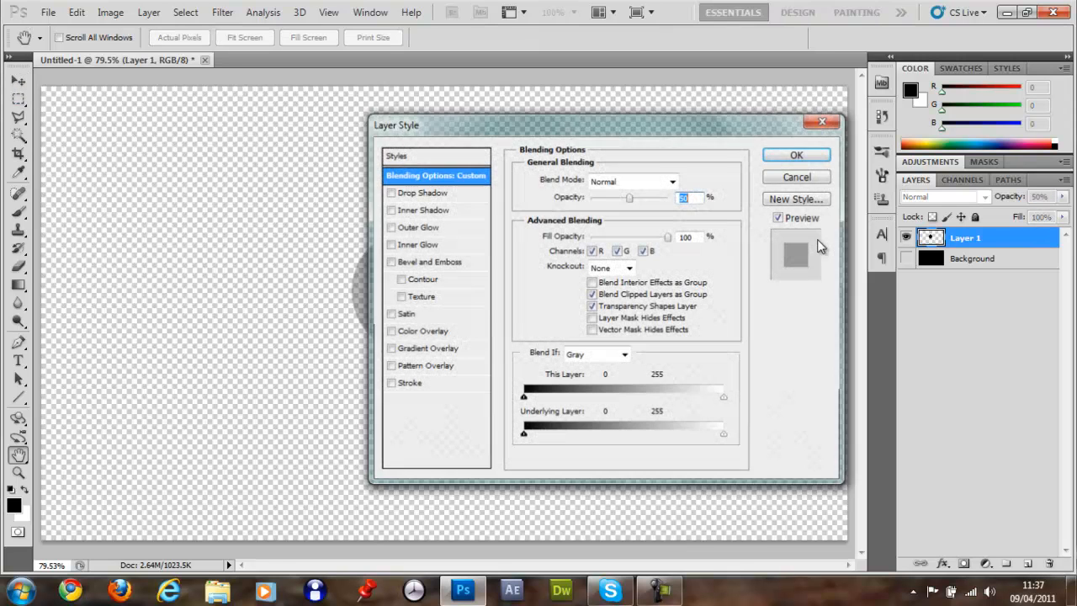
Give the circle 50% fill opacity and a 5 px black outside stroke
click(794, 155)
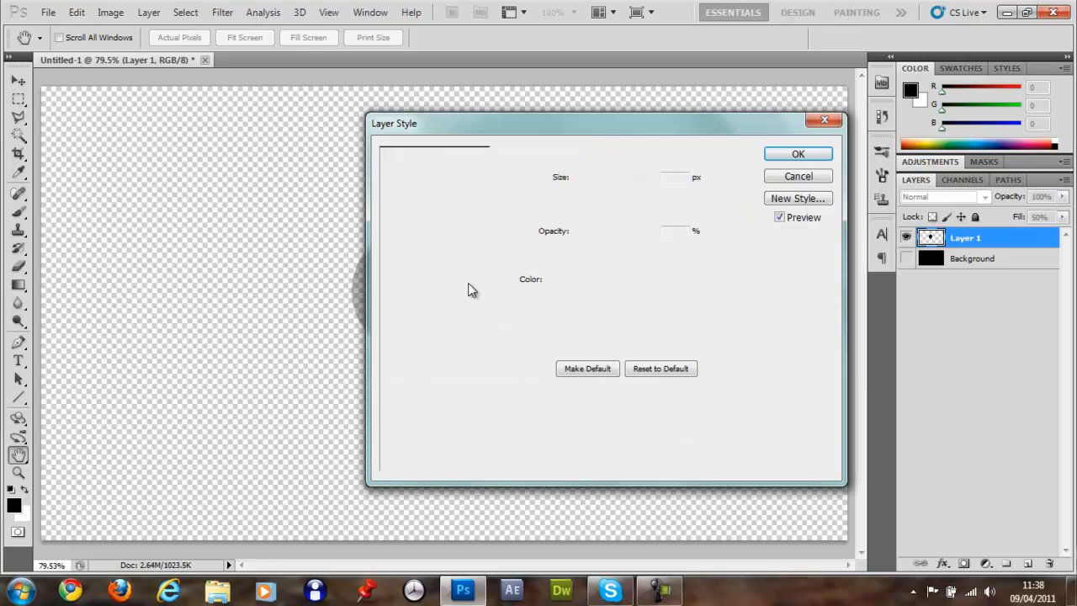
click(518, 394)
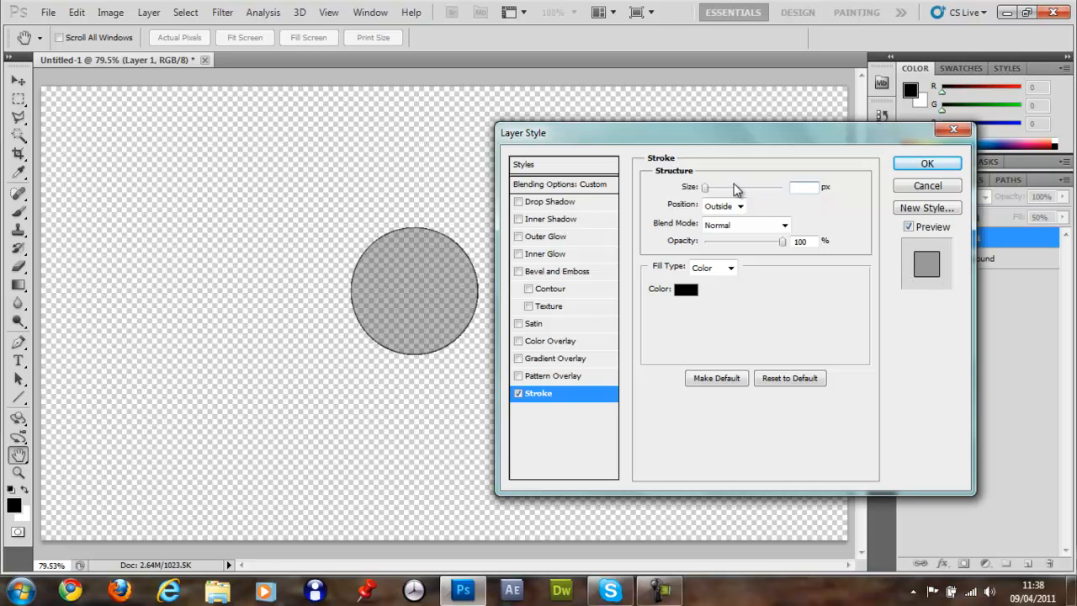
text(5)
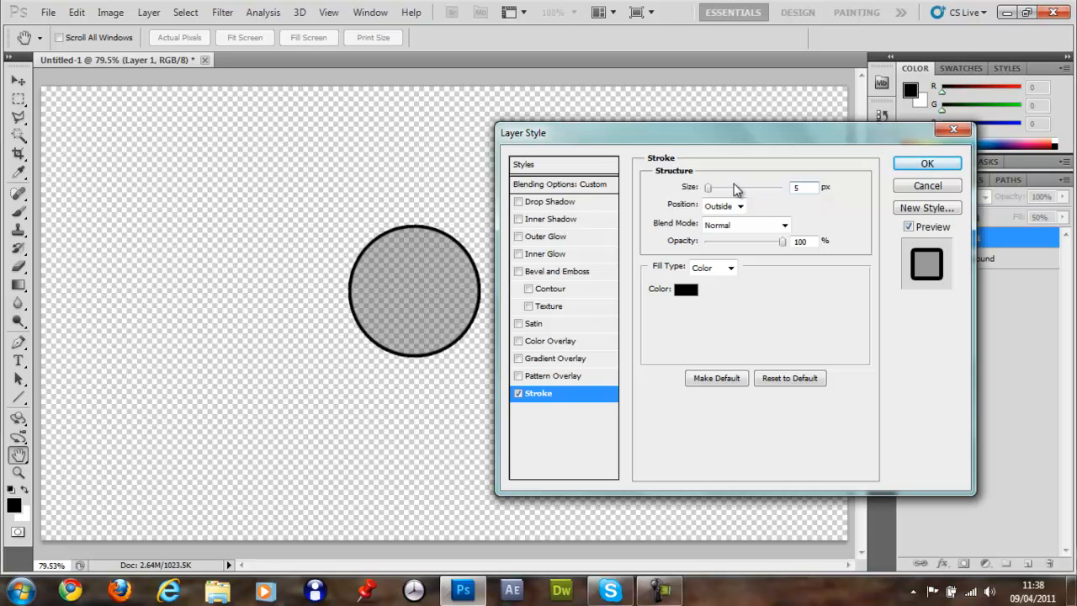
click(925, 163)
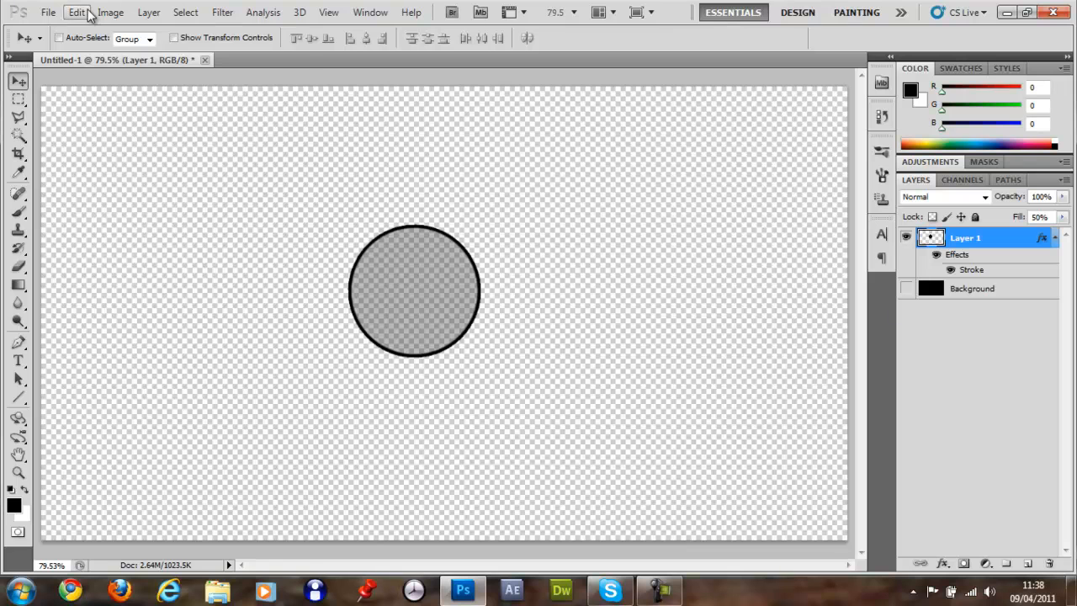
Define the outlined circle as a new brush preset named 'bok'
click(78, 11)
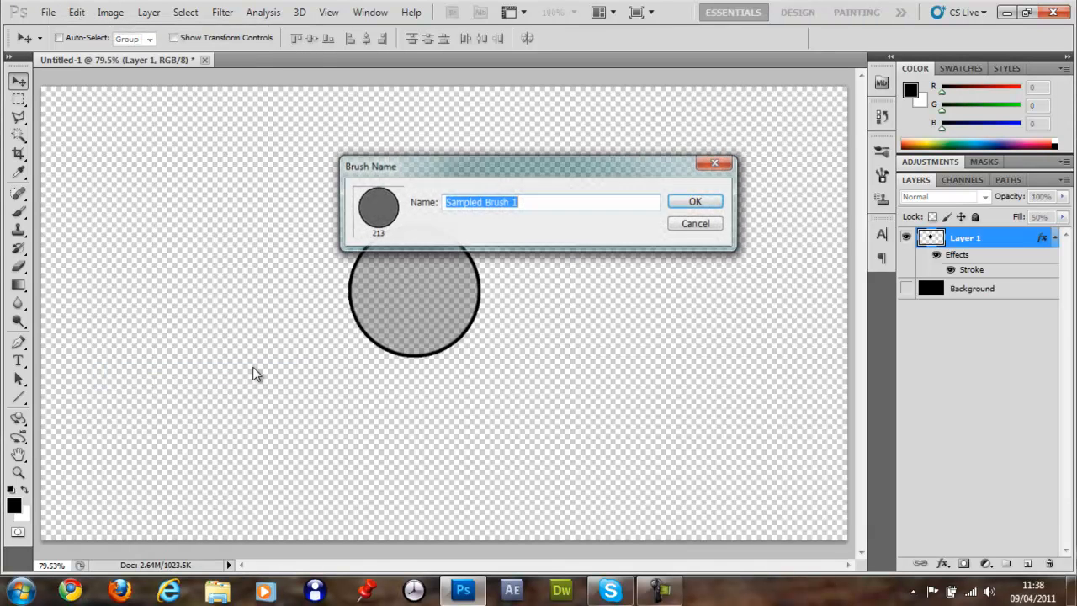
text(bok)
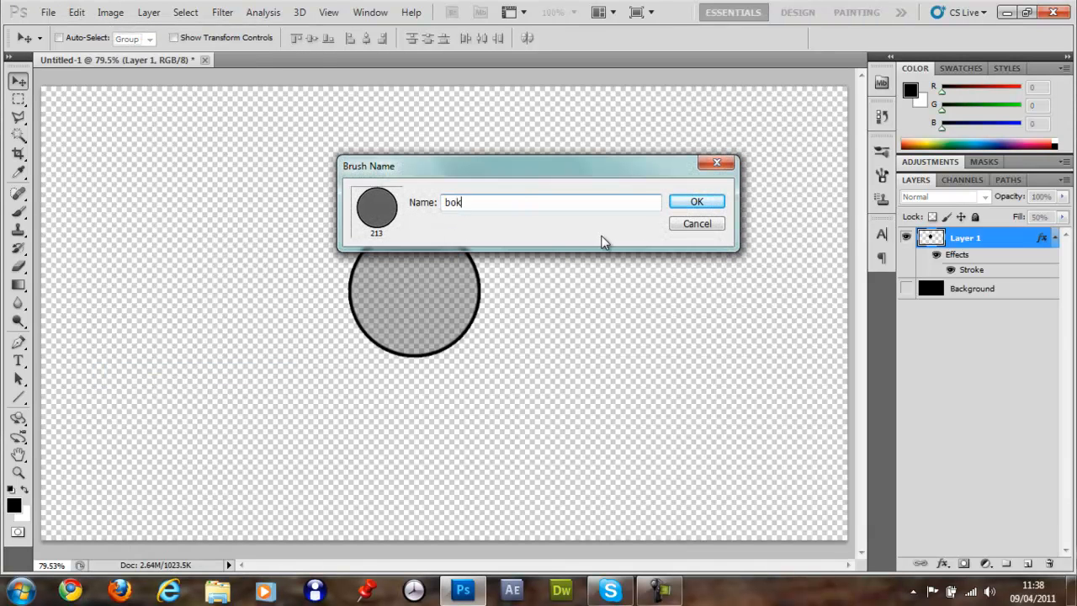
click(696, 202)
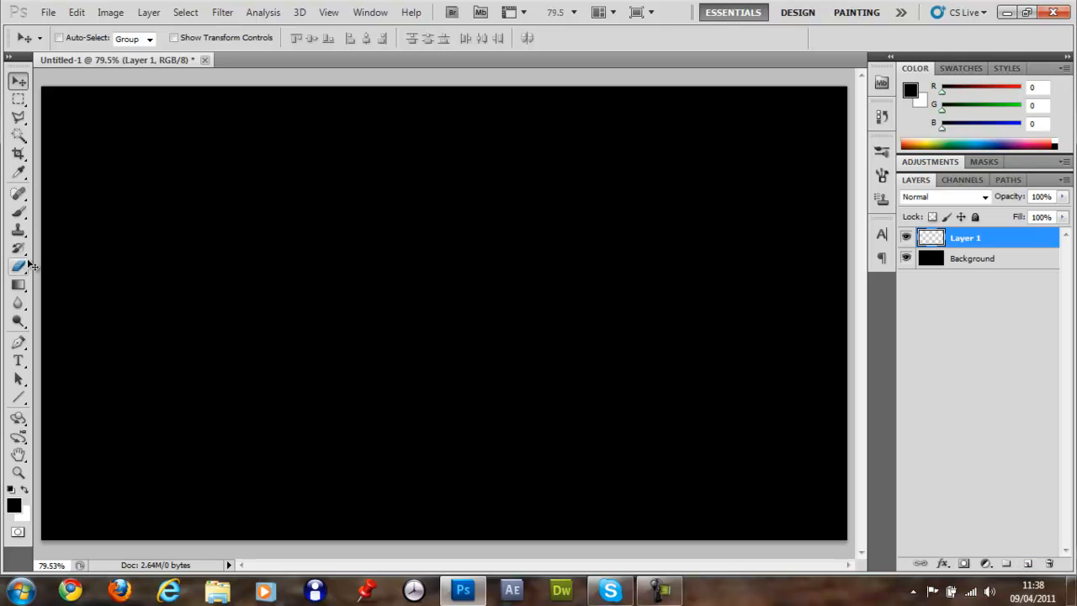
Enable Shape Dynamics with 100% size jitter and 1000% scattering on both axes
click(18, 212)
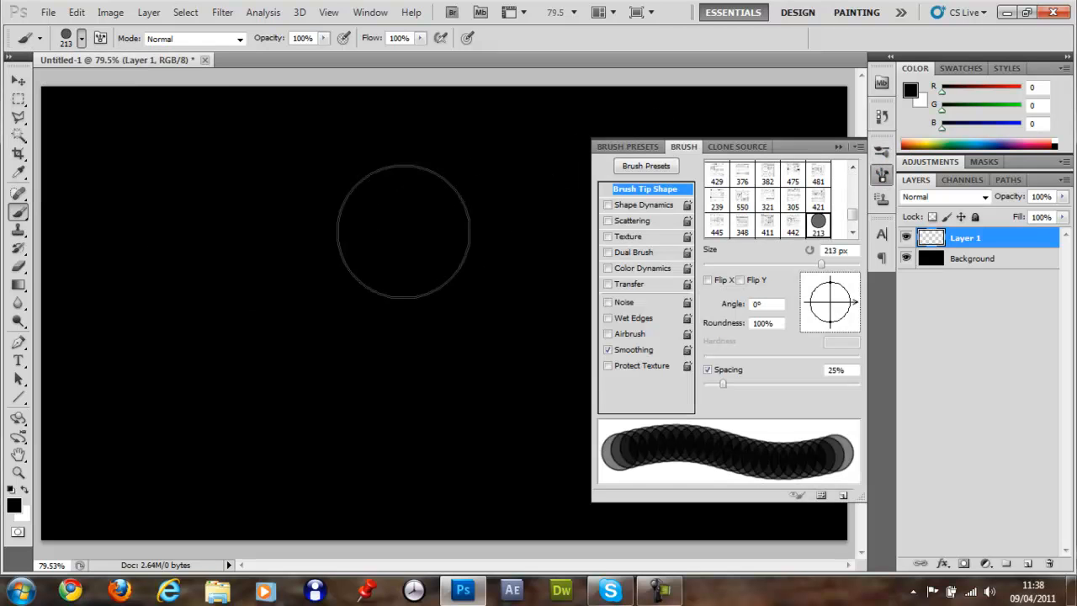
mouse_move(552, 206)
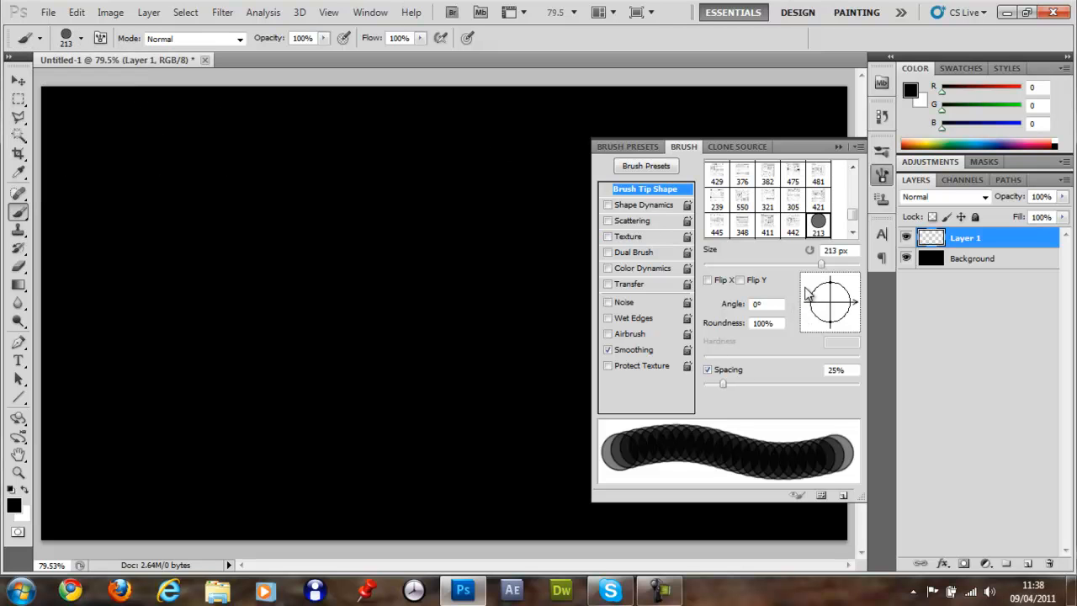
mouse_move(387, 429)
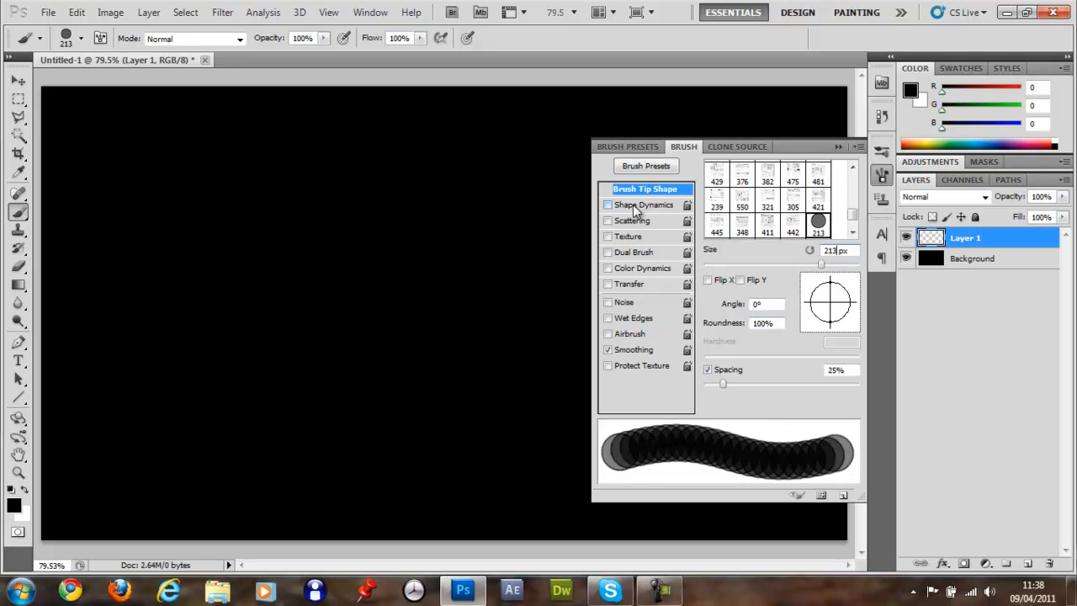
click(642, 205)
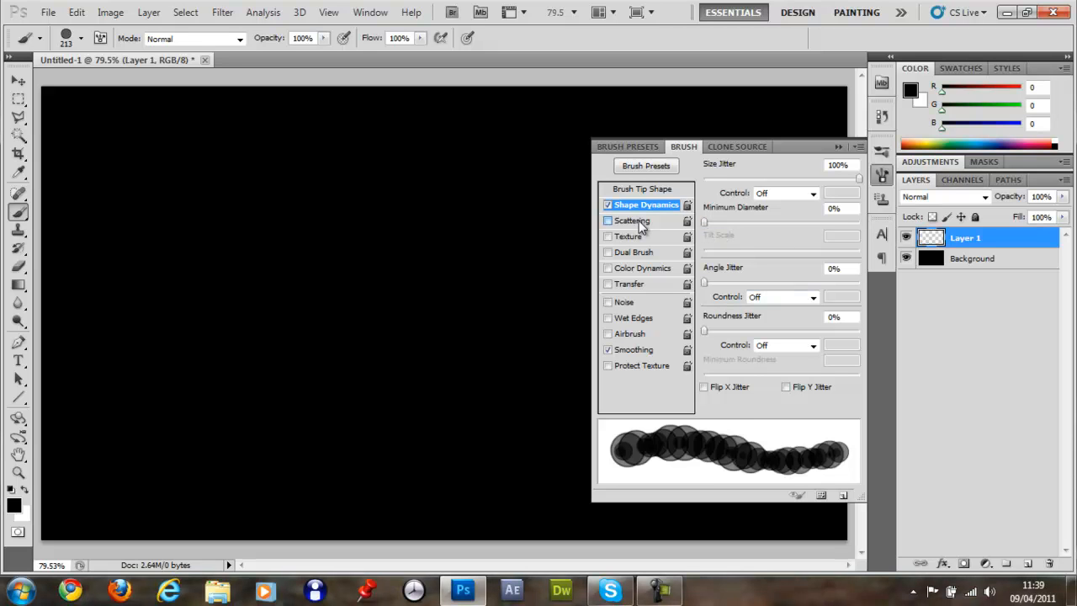
click(608, 219)
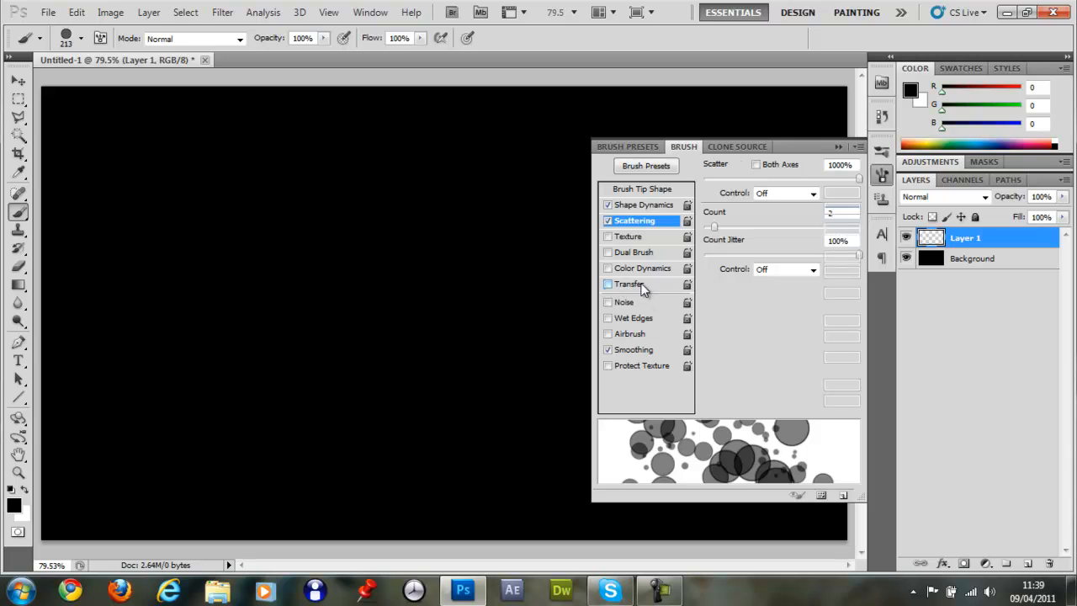
click(631, 283)
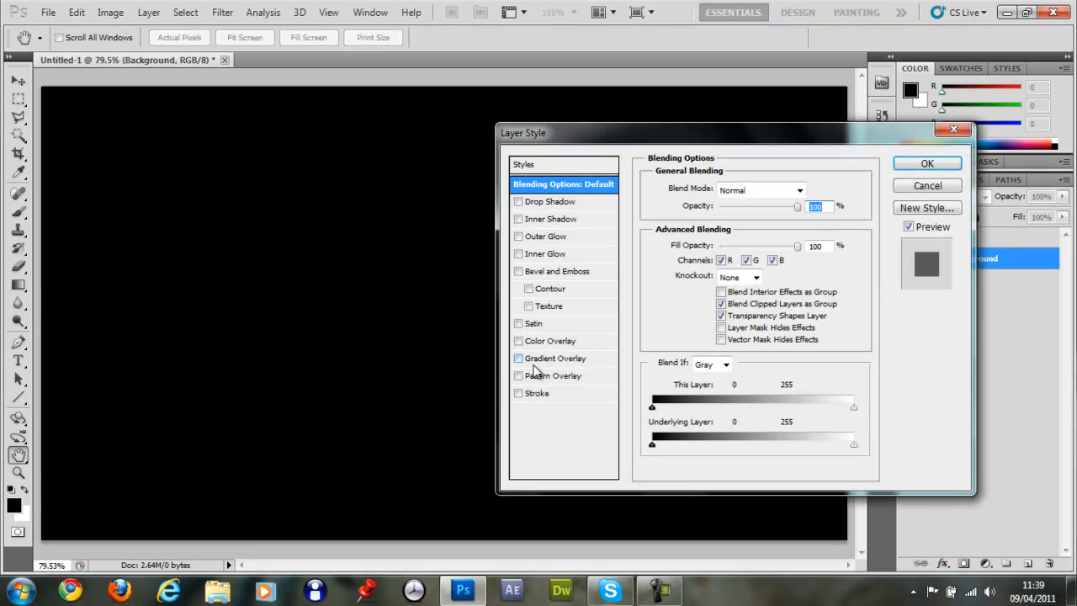
Add a Gradient Overlay with stops #00082a navy and #b400ff purple
click(518, 357)
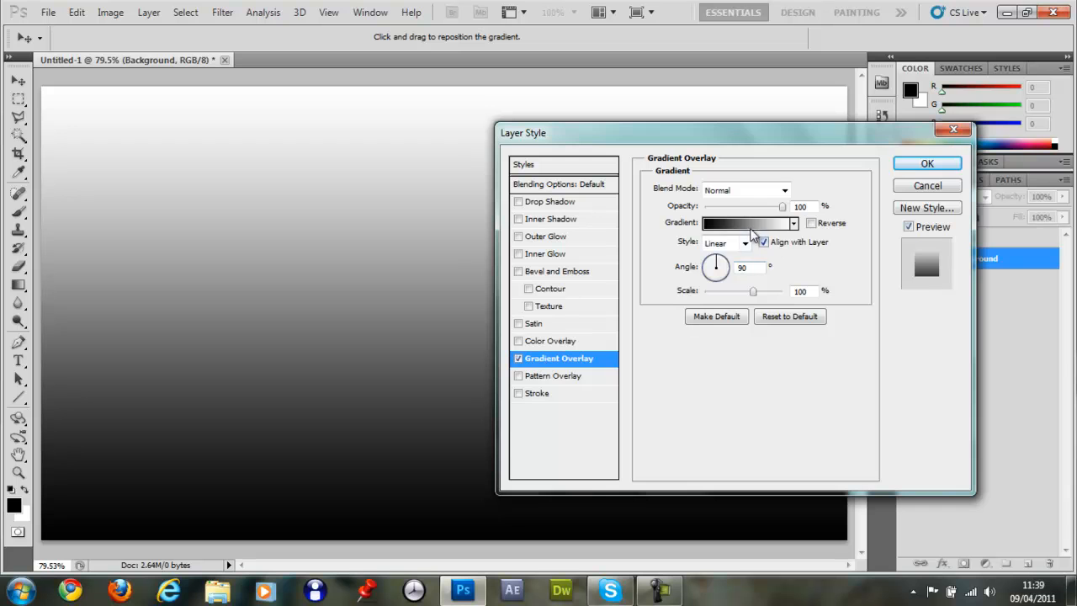
click(744, 223)
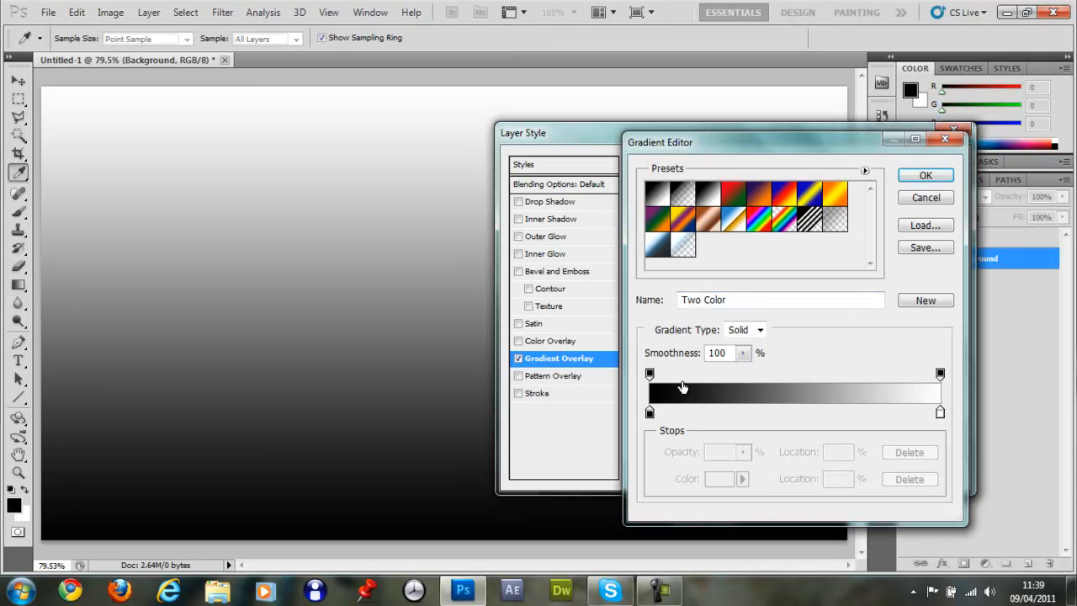
click(649, 411)
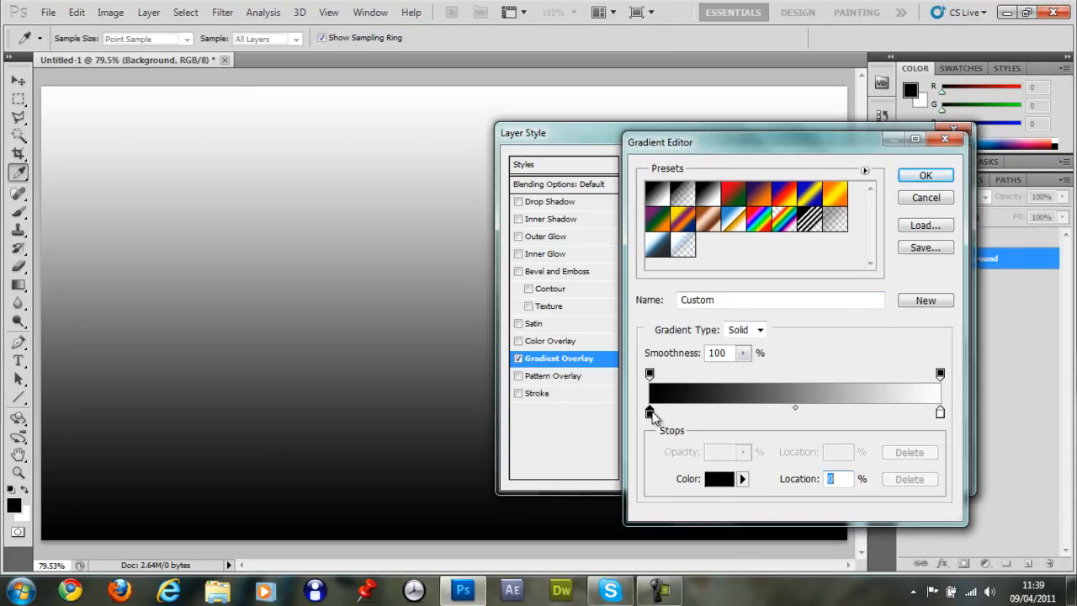
click(718, 478)
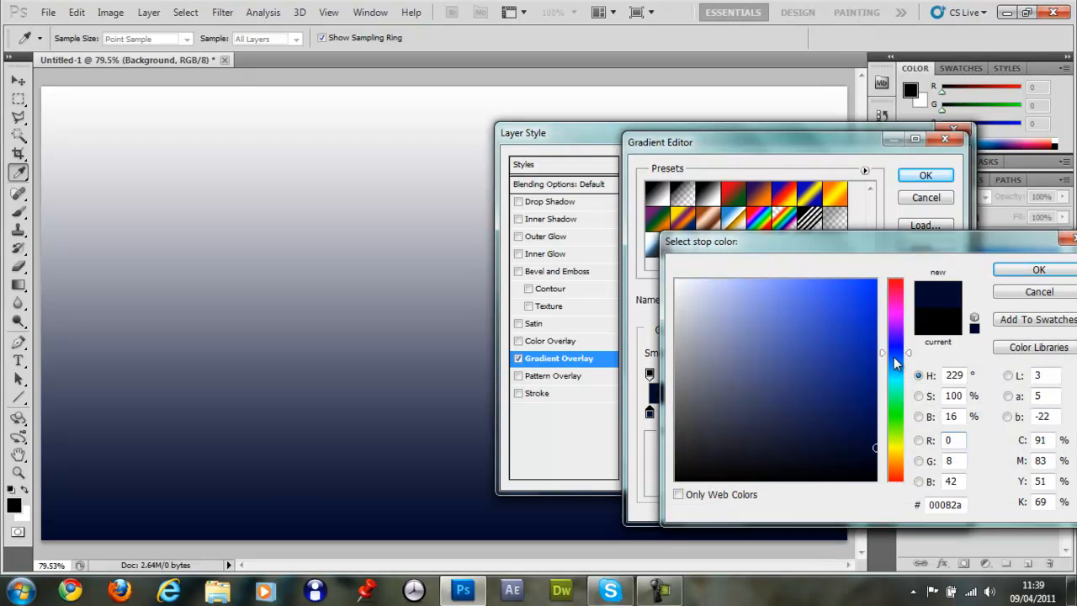
click(895, 363)
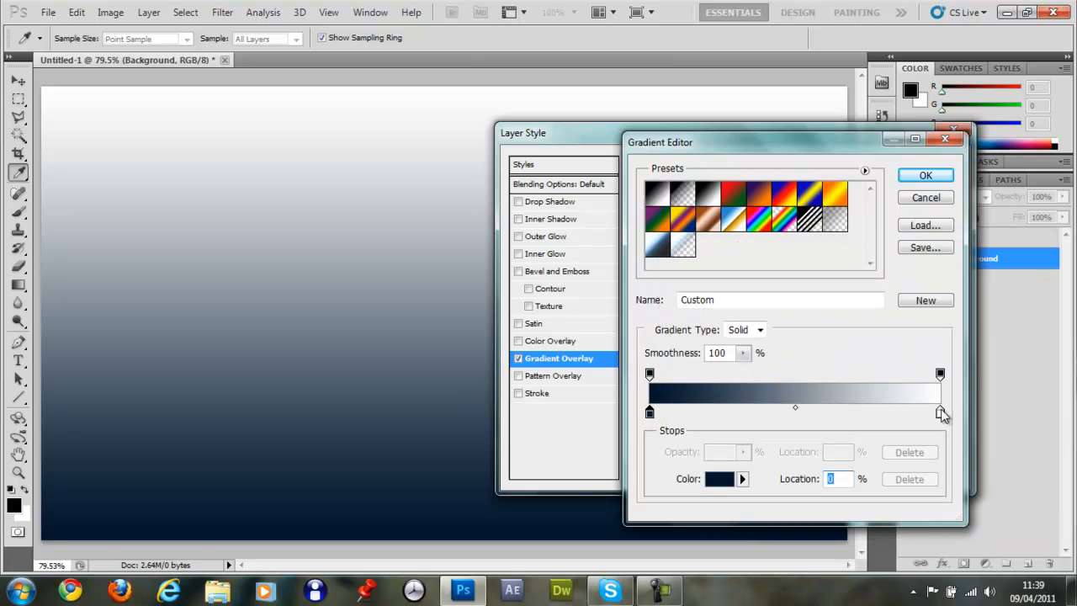
click(721, 478)
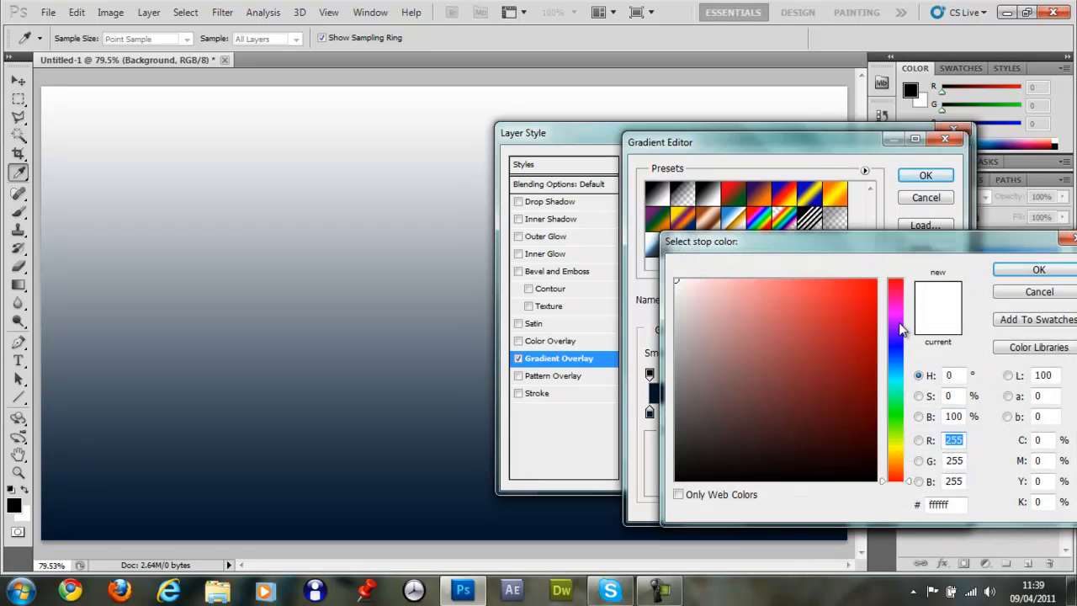
click(895, 286)
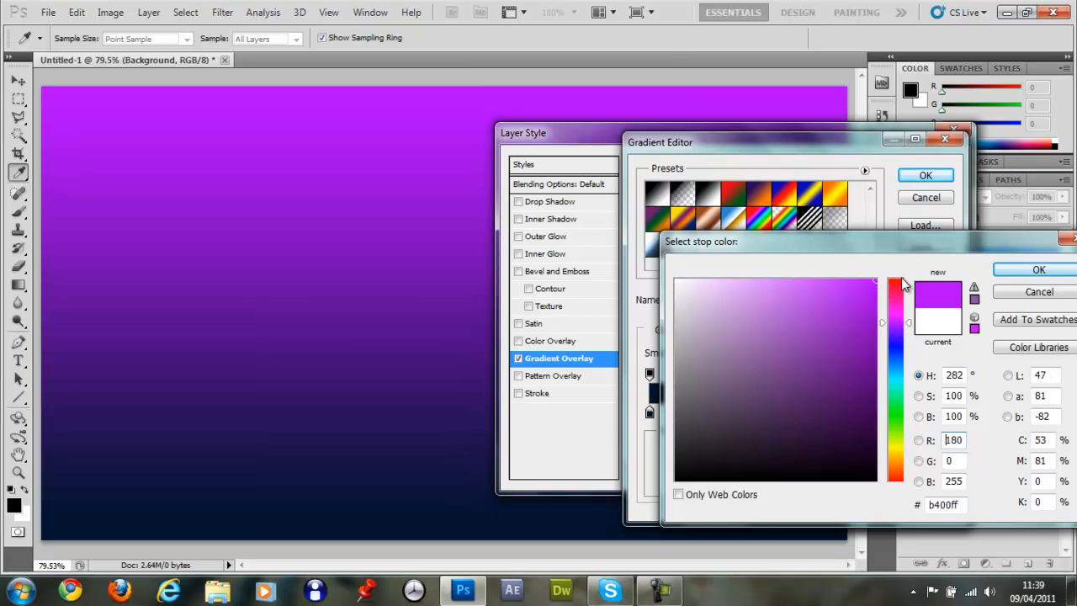
click(1038, 269)
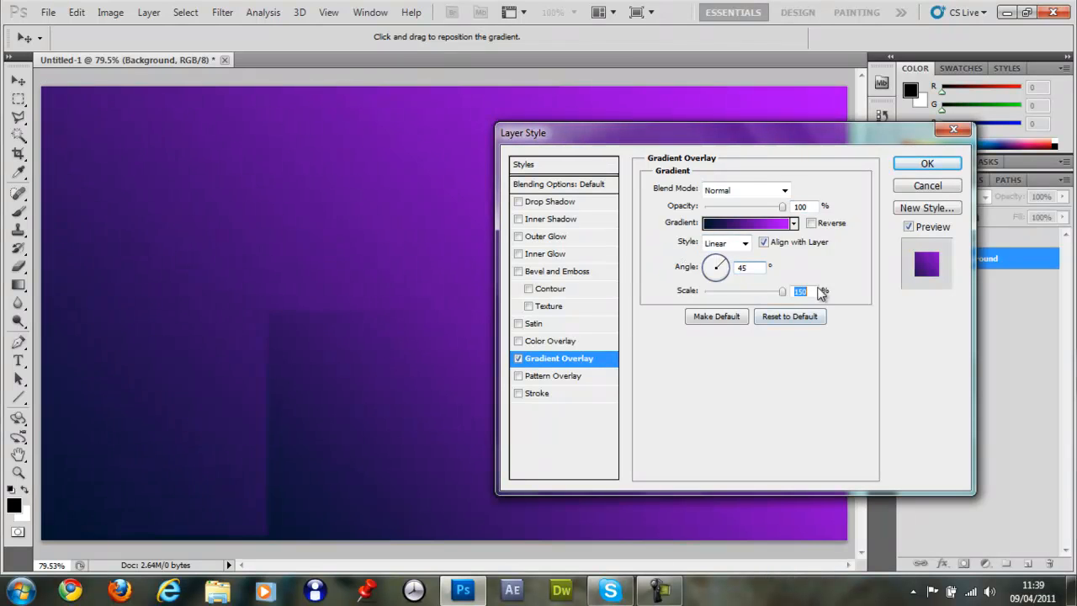
Keep the gradient at full smooth scale in Overlay blend mode and save it as a preset
drag(783, 291, 733, 291)
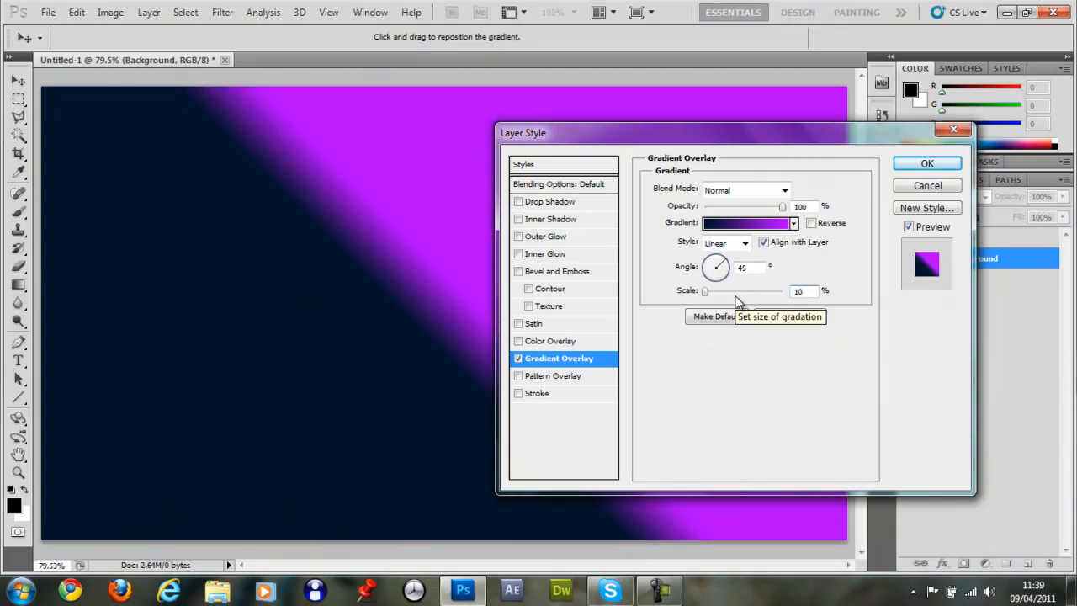
drag(705, 291, 754, 291)
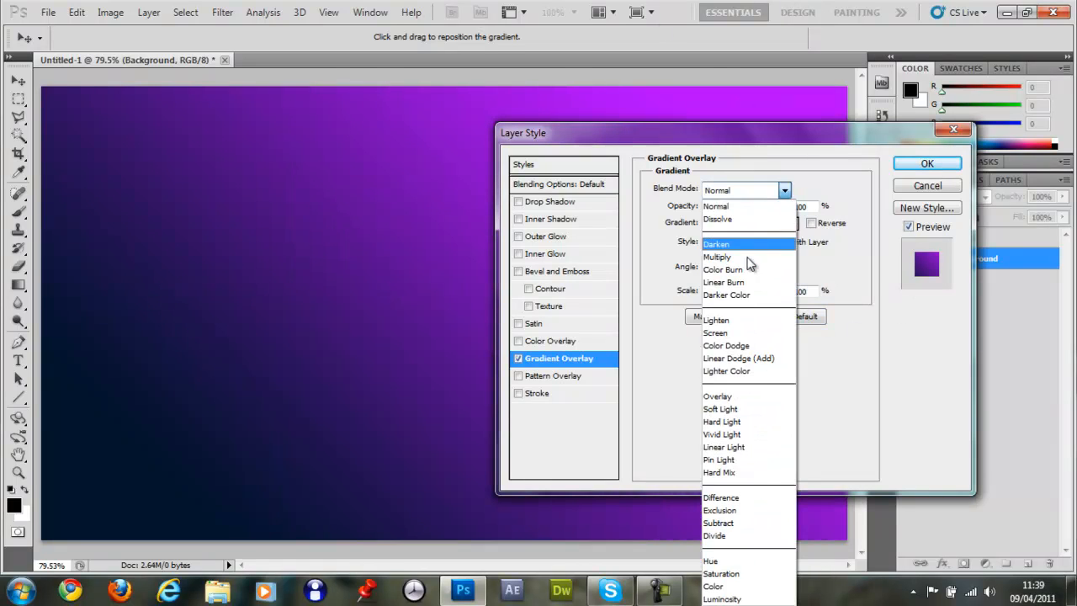
click(717, 396)
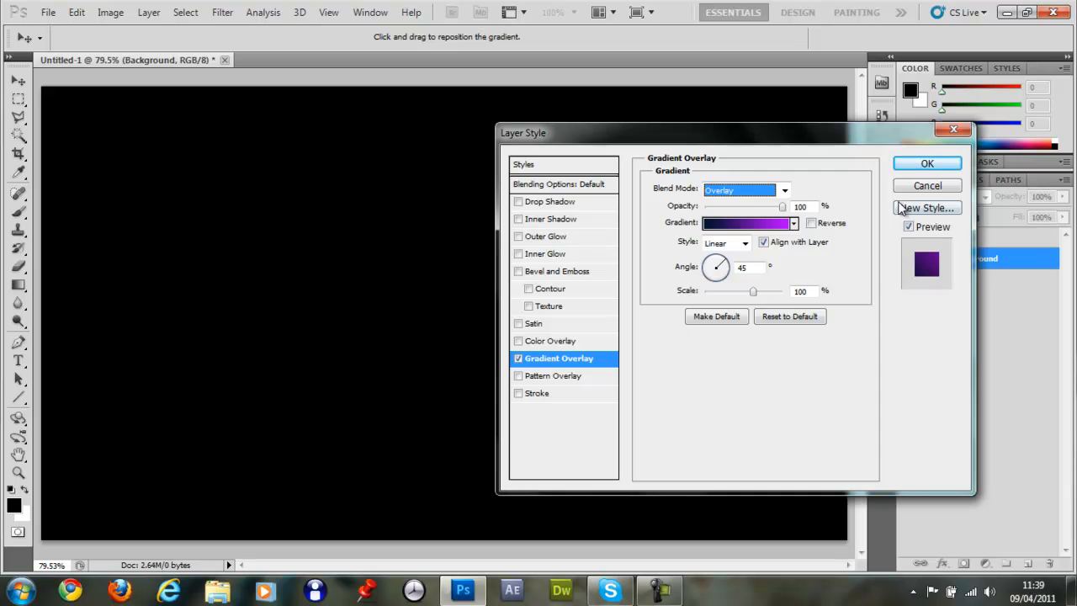
click(743, 223)
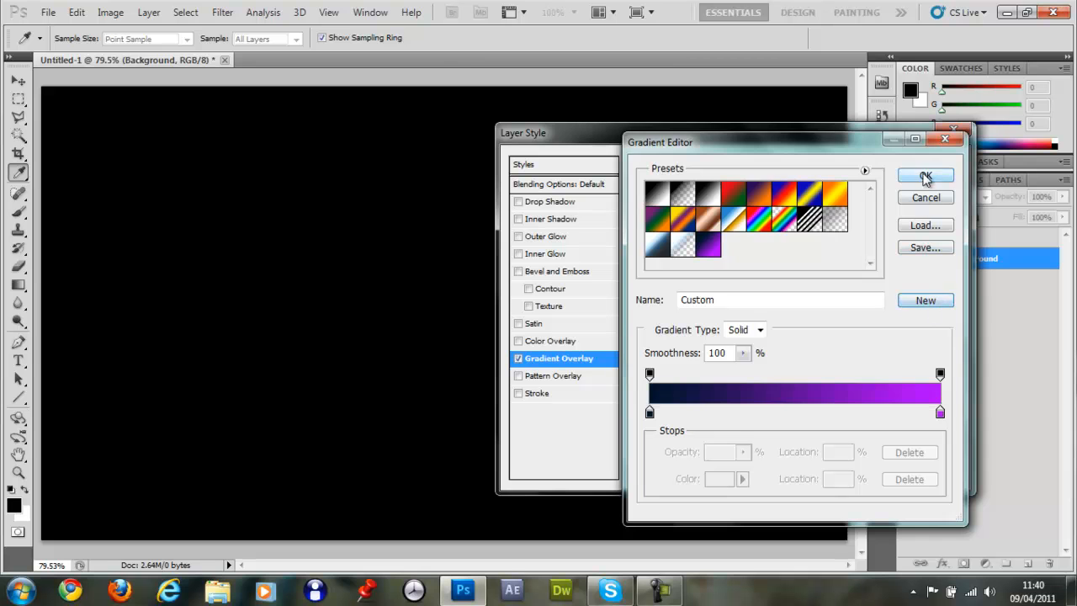
click(926, 176)
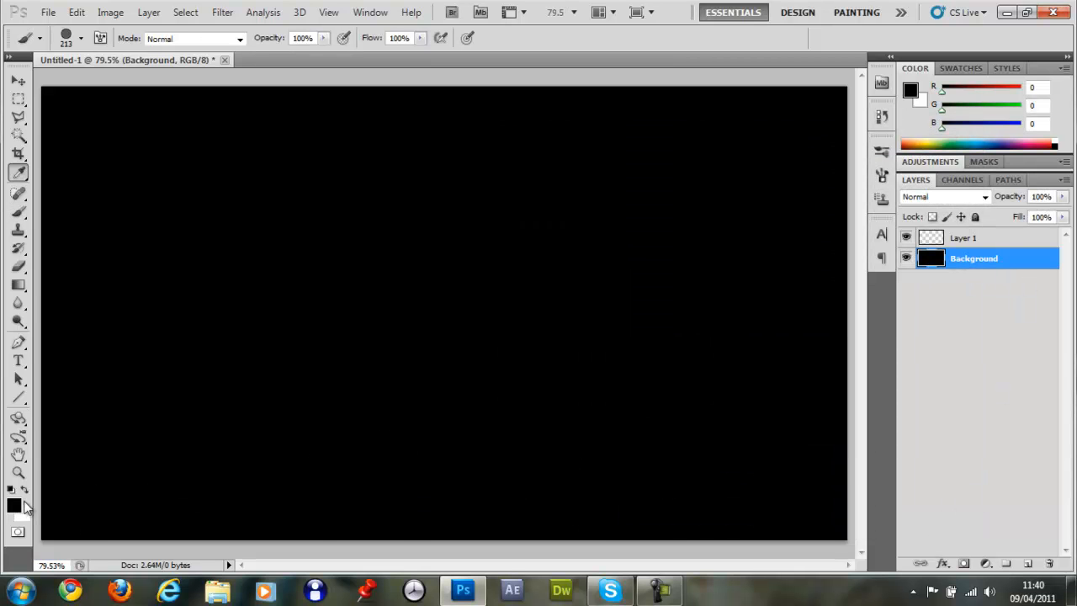
Set the foreground colour to near-black #0d0d0d and apply the saved purple gradient to the Background
click(14, 503)
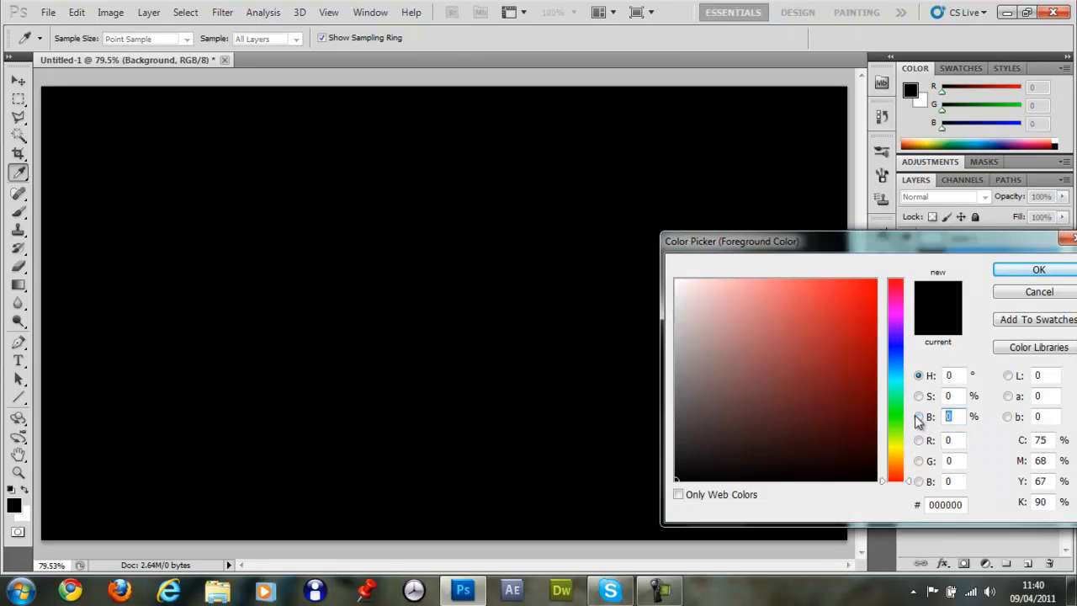
text(13)
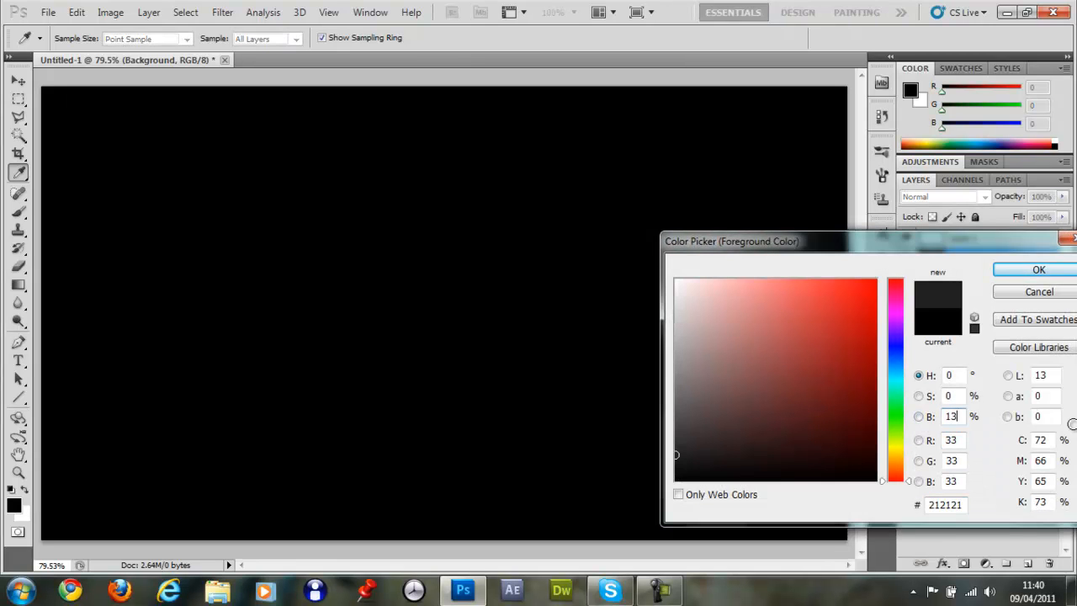
click(1038, 269)
text(5)
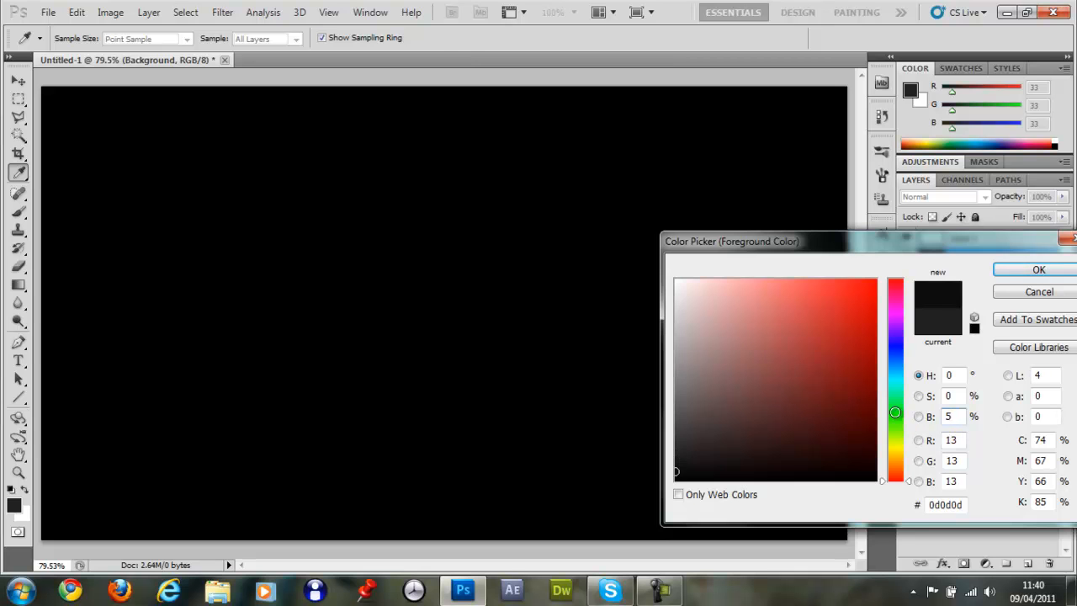
click(1038, 270)
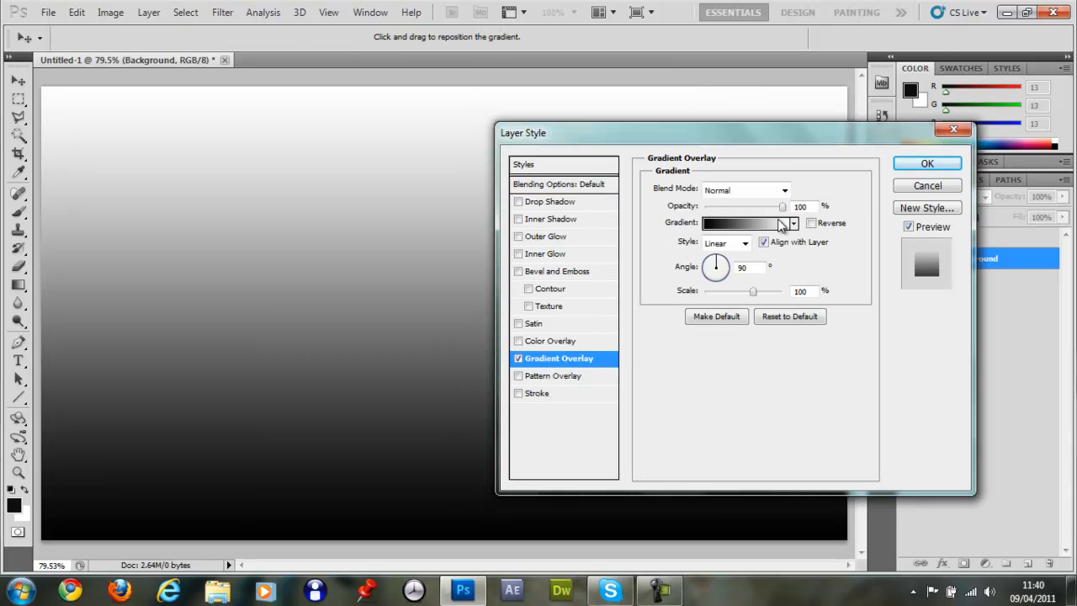
click(744, 222)
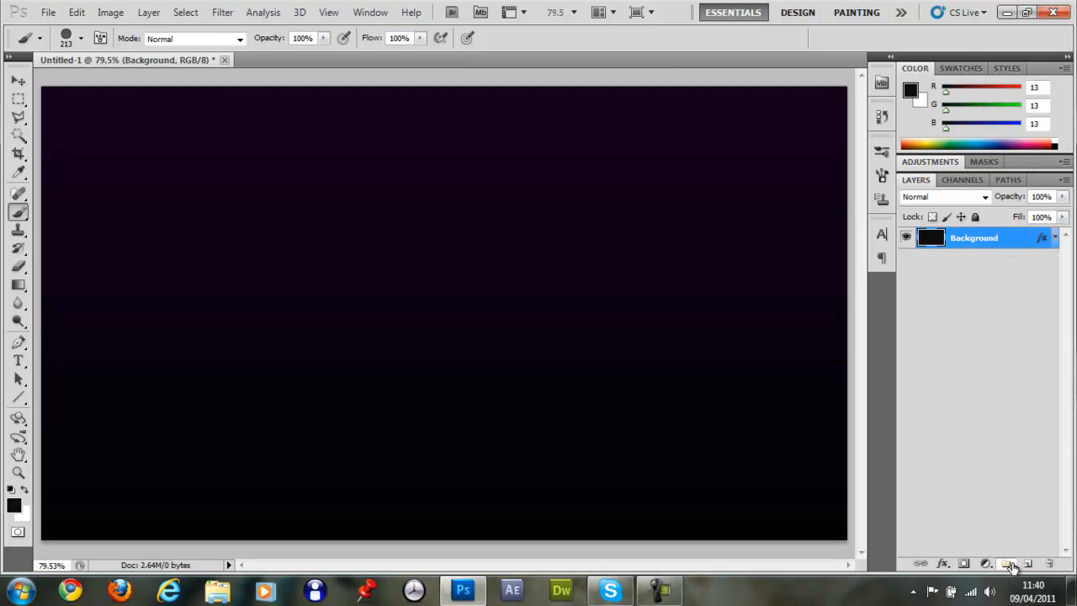
Set Group 1 to Color Dodge and add a new empty layer inside it
click(1007, 563)
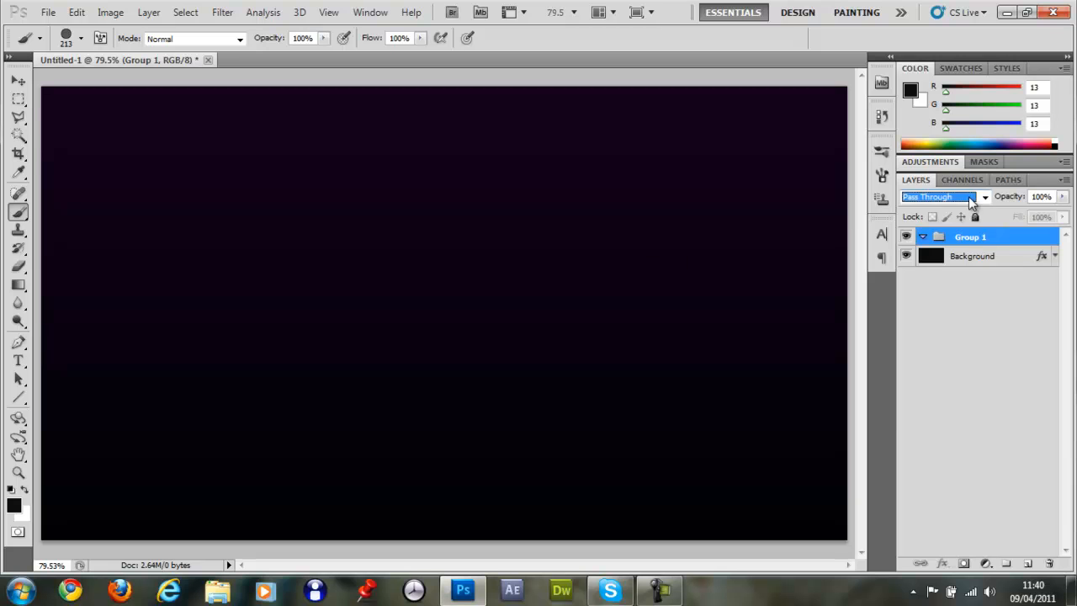
click(942, 196)
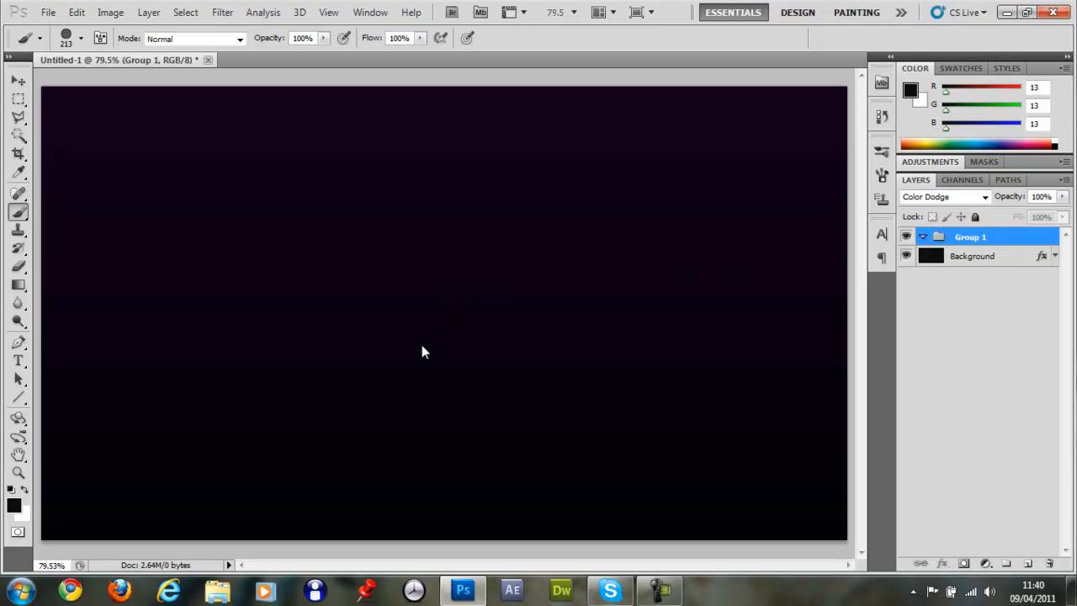
mouse_move(1030, 563)
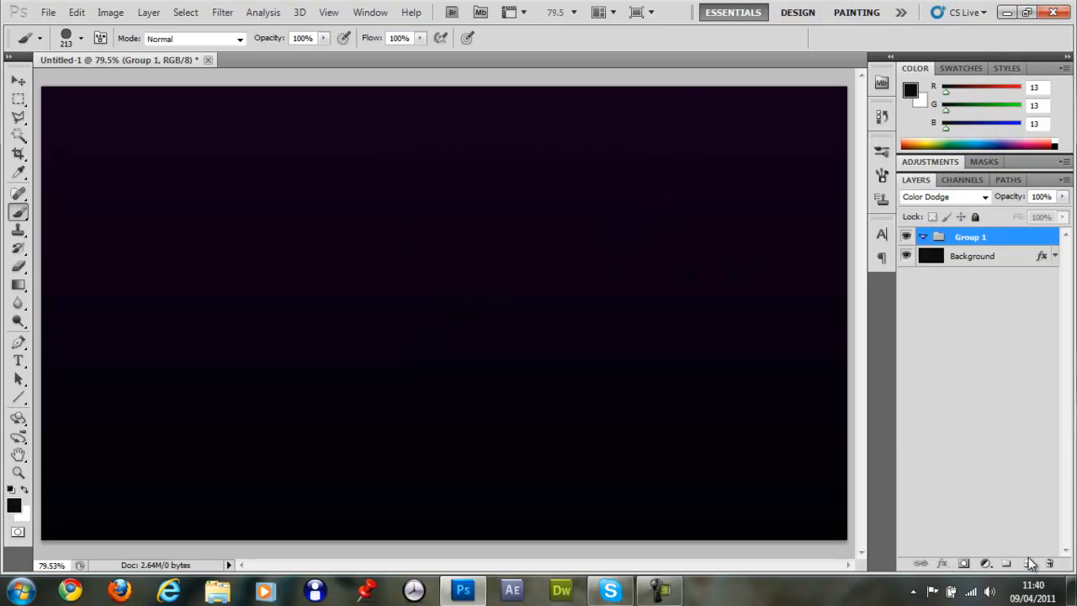
click(1030, 562)
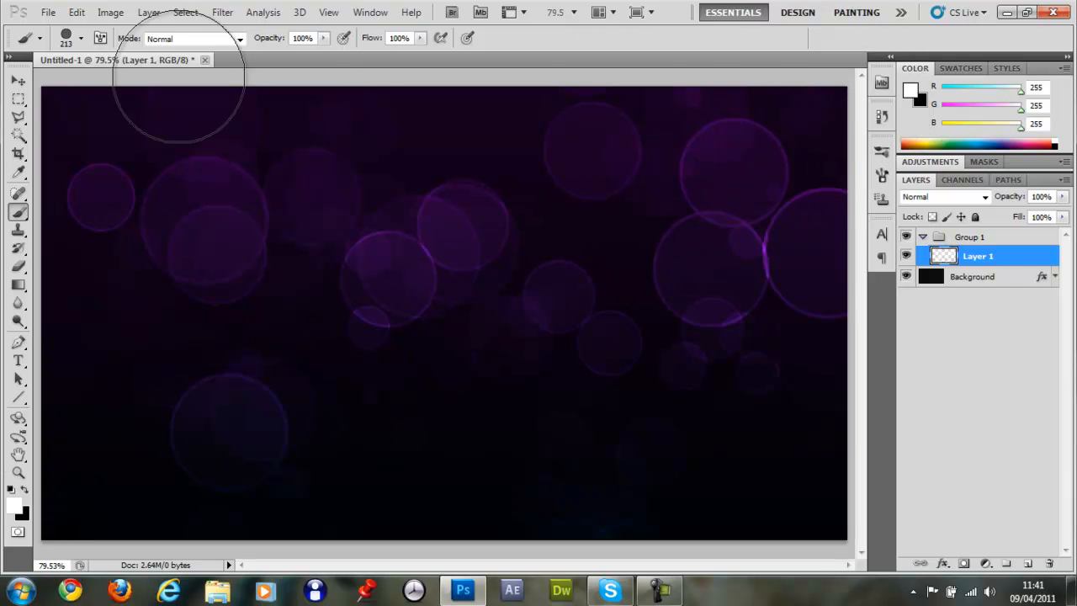
Blur the painted bokeh circles with a 10 px Gaussian Blur
click(222, 12)
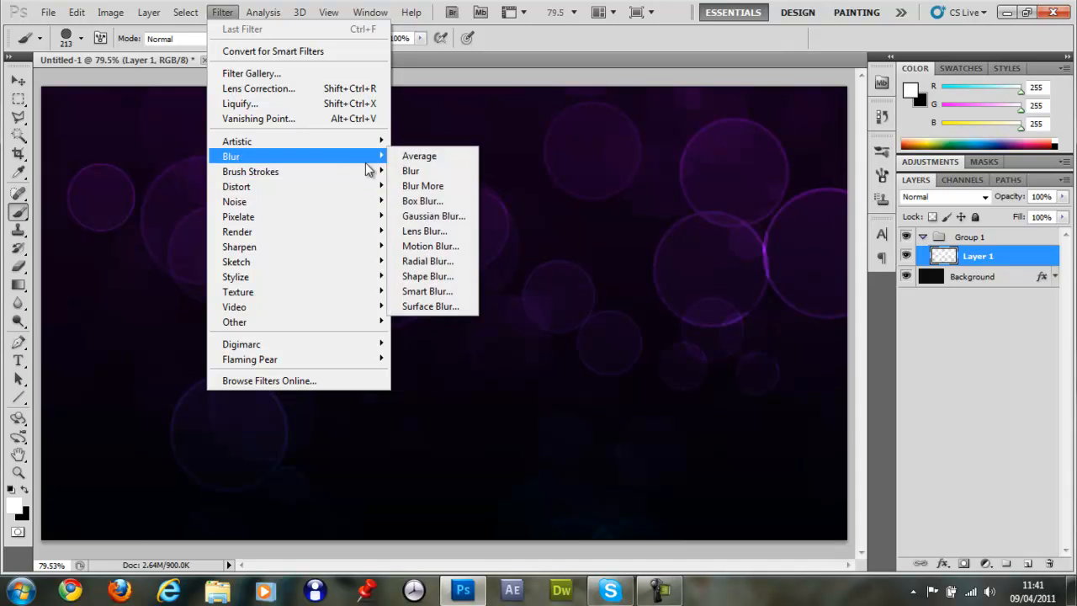
click(434, 216)
text(10)
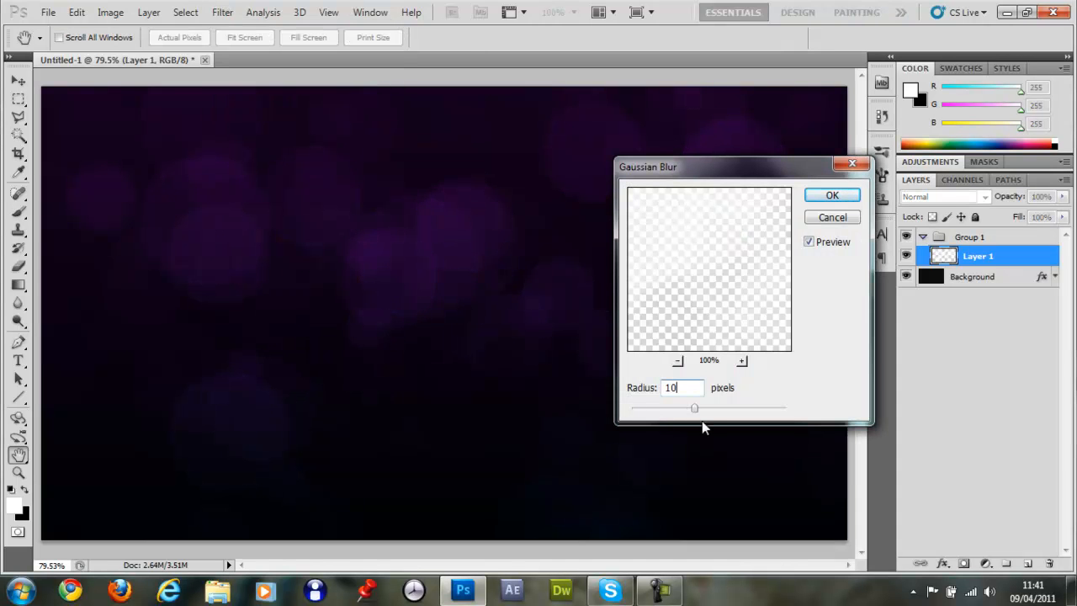
click(832, 195)
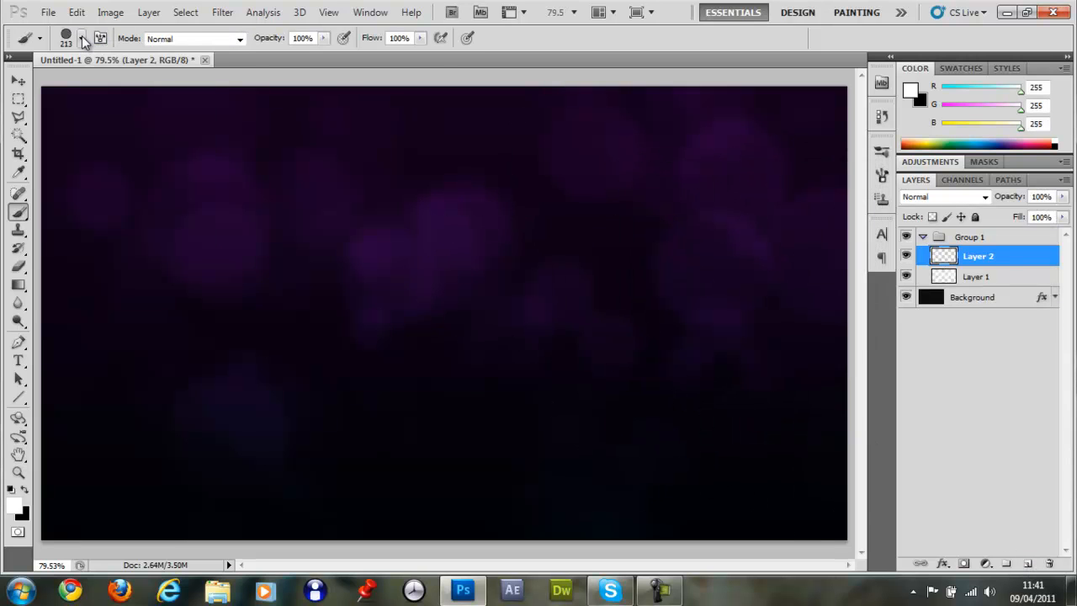
Paint smaller bokeh circles on Layer 2 and blur them with a 5 px Gaussian Blur
click(82, 37)
text(1)
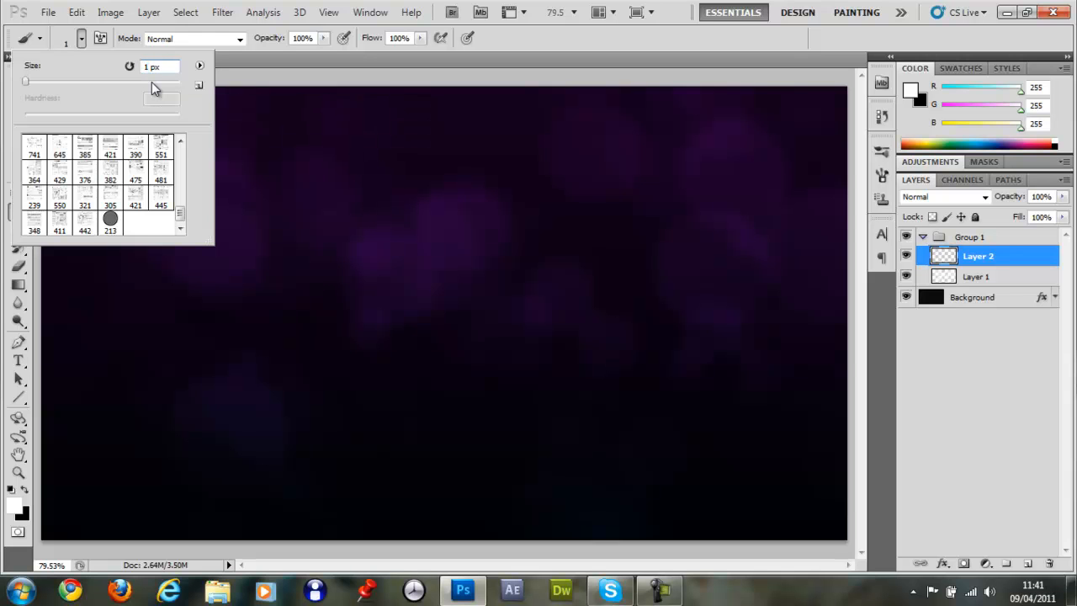
drag(25, 81, 108, 81)
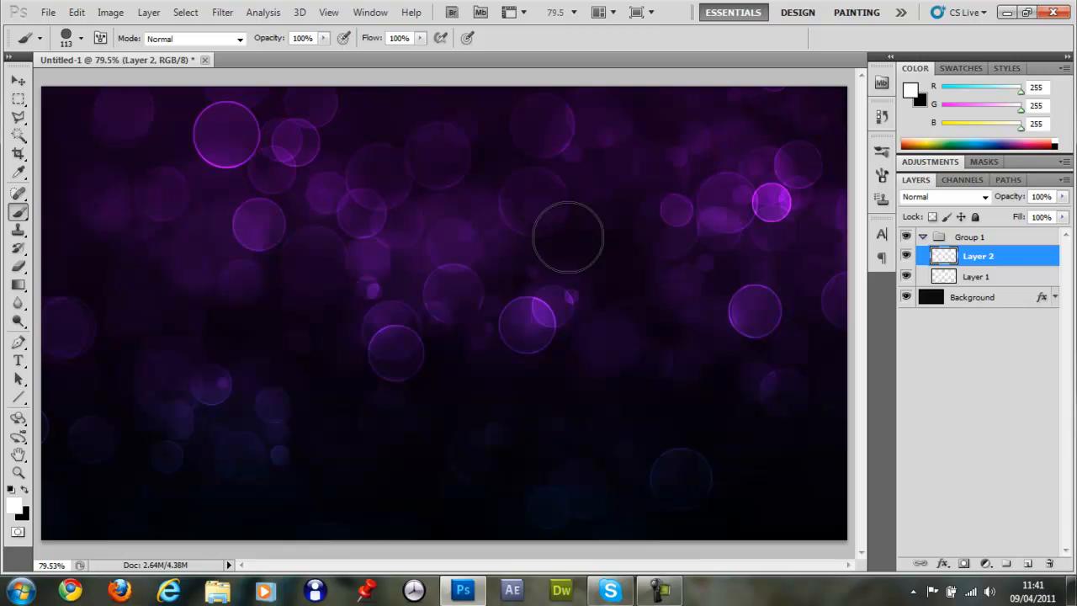
click(222, 12)
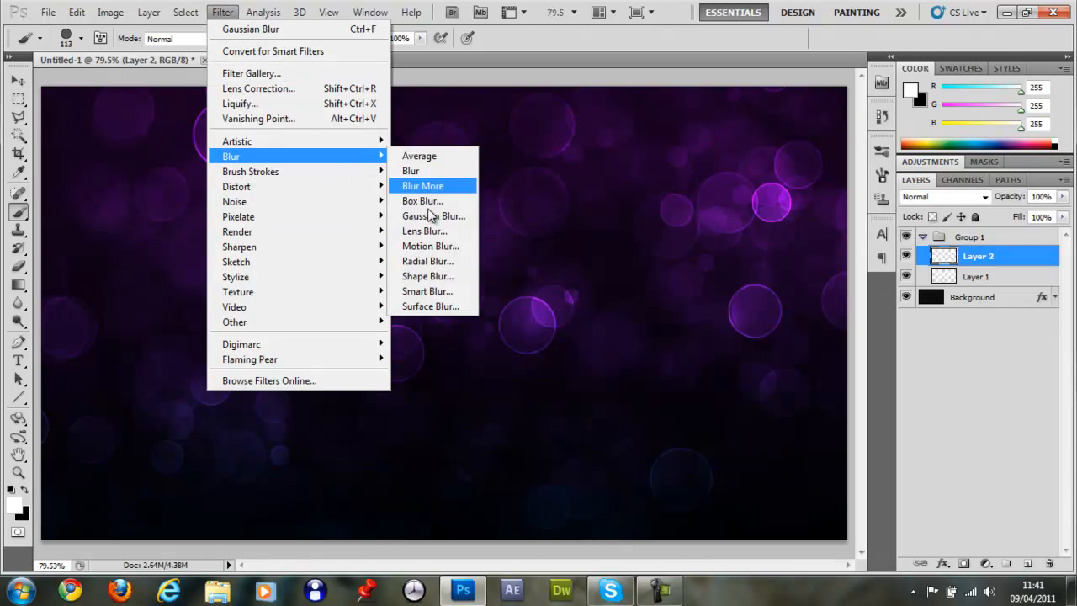
click(434, 215)
text(5)
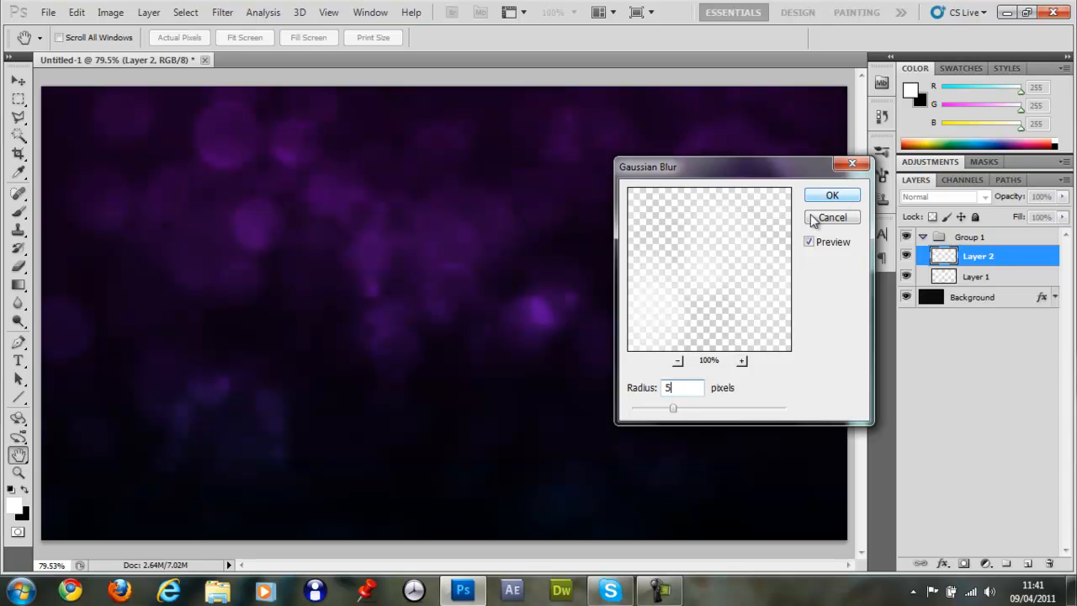
click(831, 195)
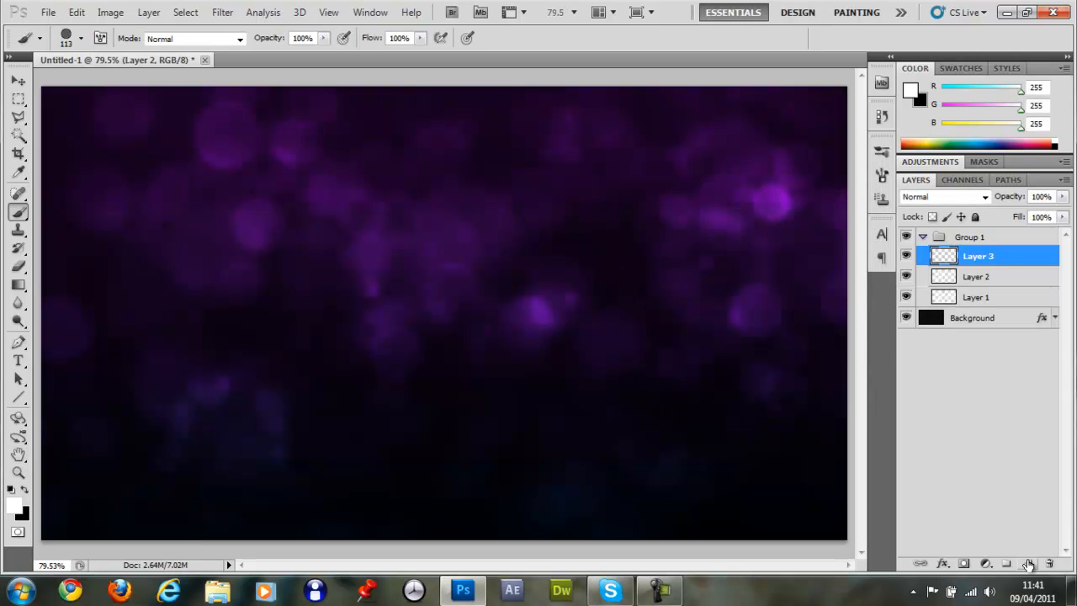
Dab tiny 13 px specks, then paint sharp 113 px purple circles on Layer 3
click(222, 12)
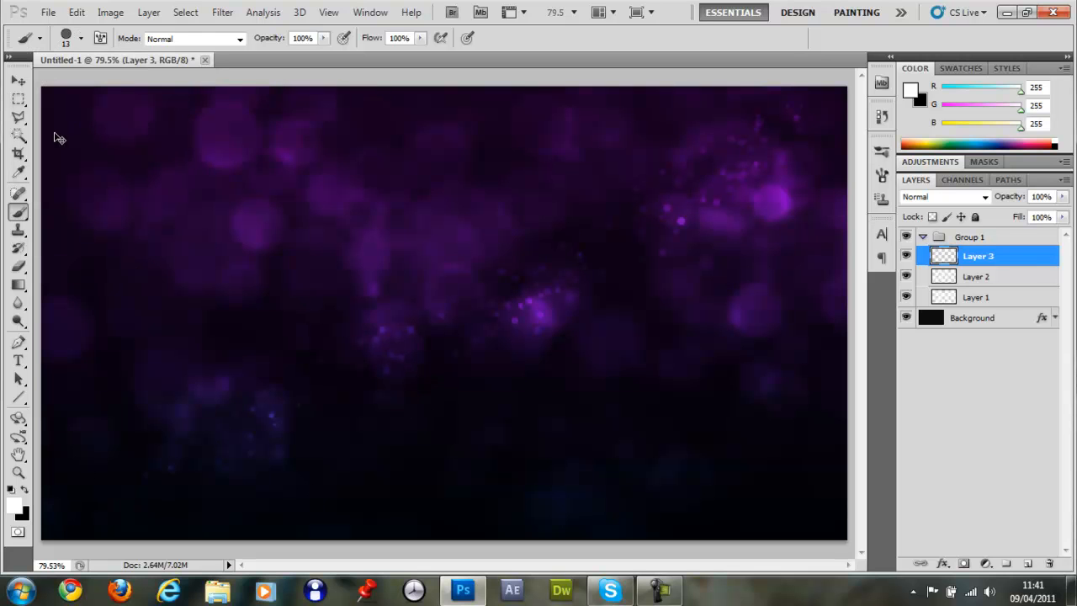
click(81, 37)
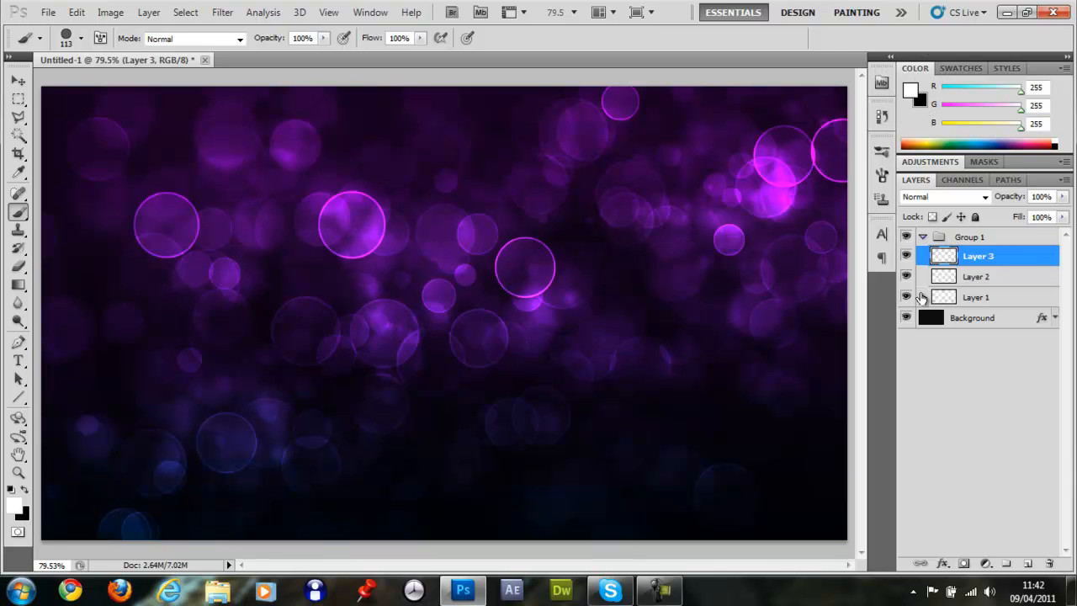
Create Layer 4 and paint more bright purple circles with the circle brush
click(222, 12)
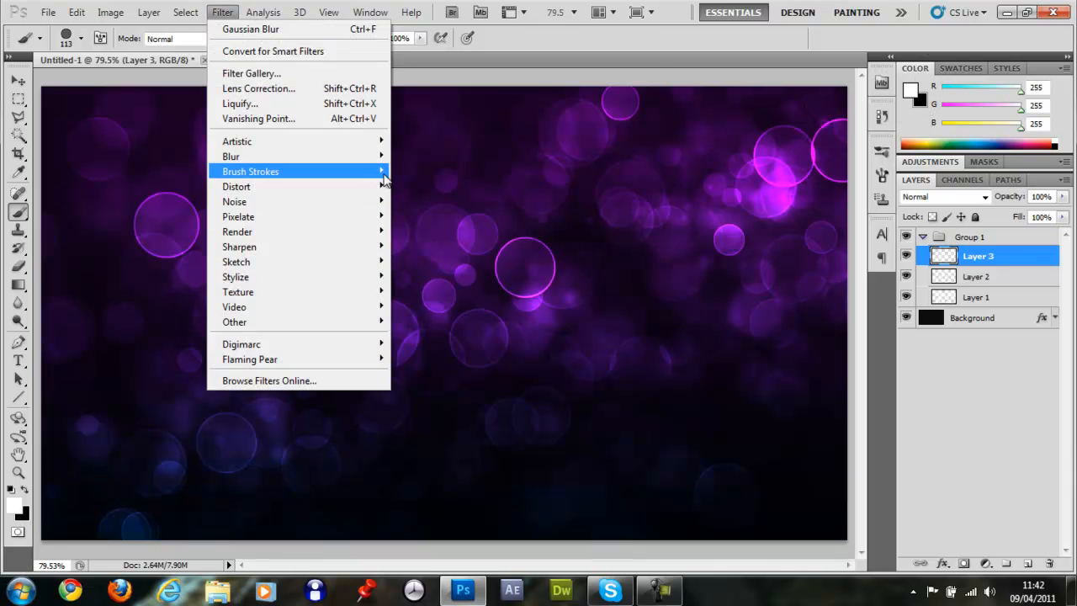
click(250, 29)
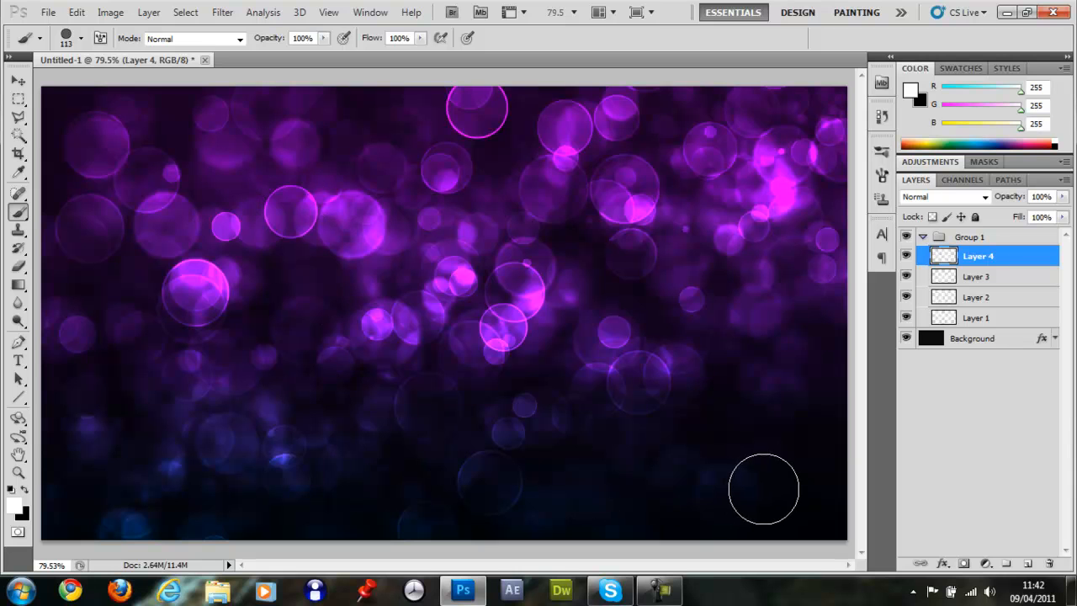
mouse_move(115, 231)
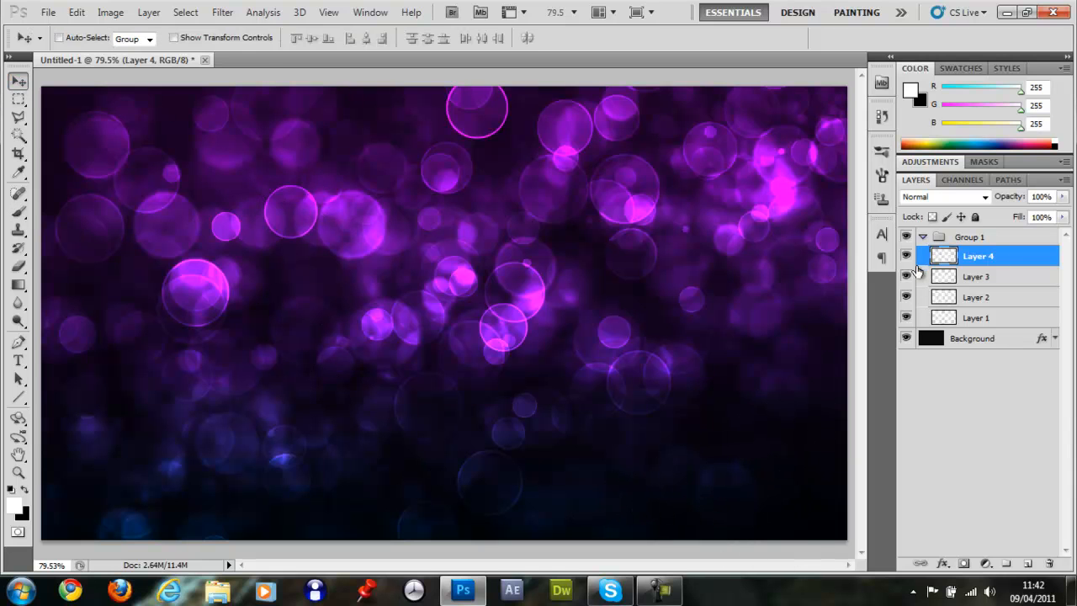
Drag Layer 4 into position over the background with the Move tool
click(222, 11)
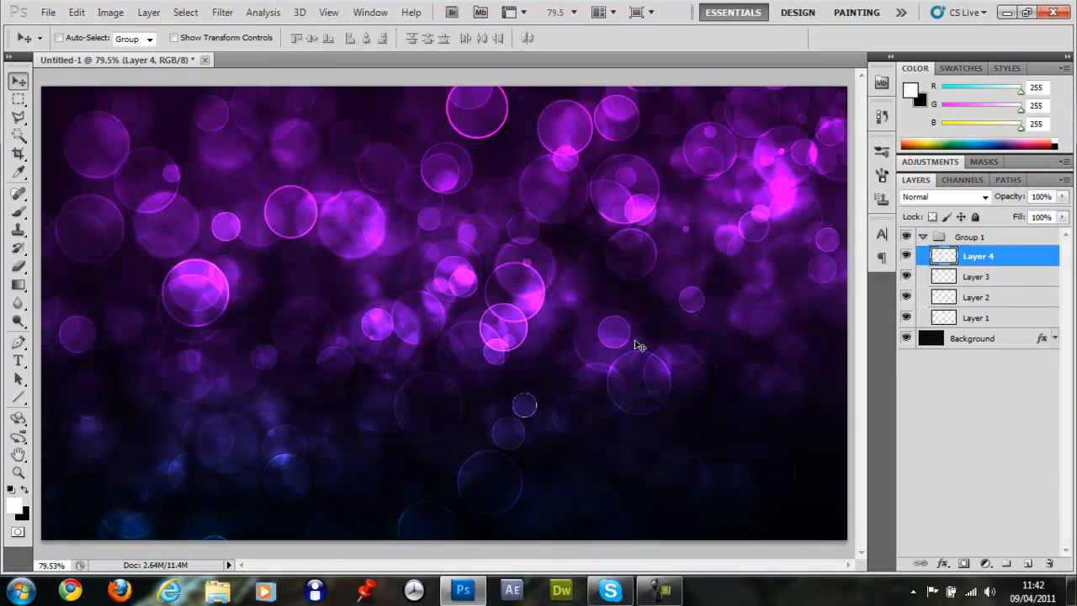
click(972, 336)
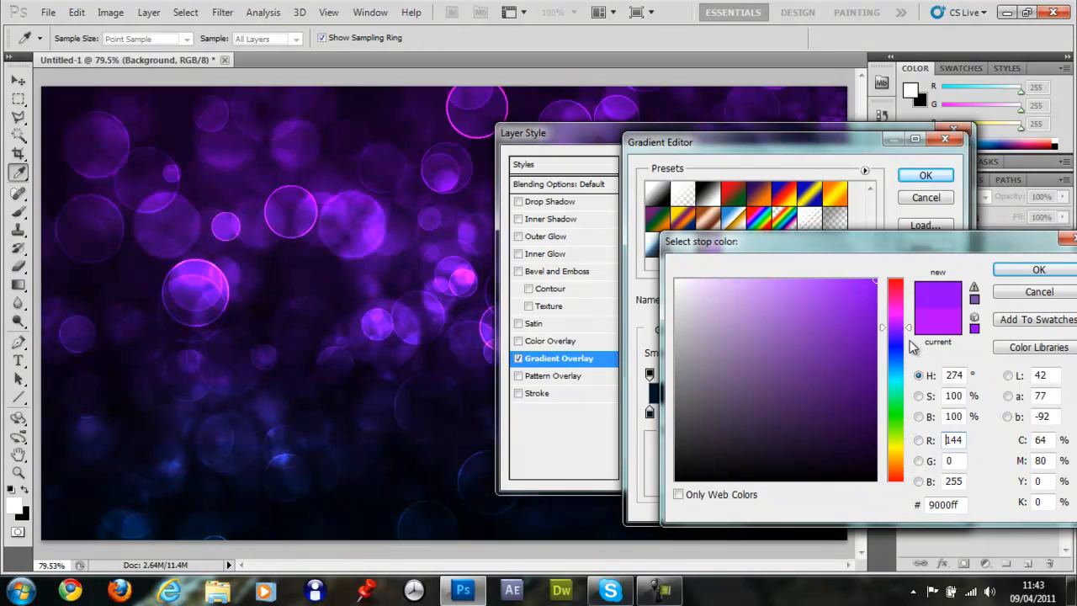
Confirm the #9900ff purple gradient stop colour for the Background overlay
click(1038, 269)
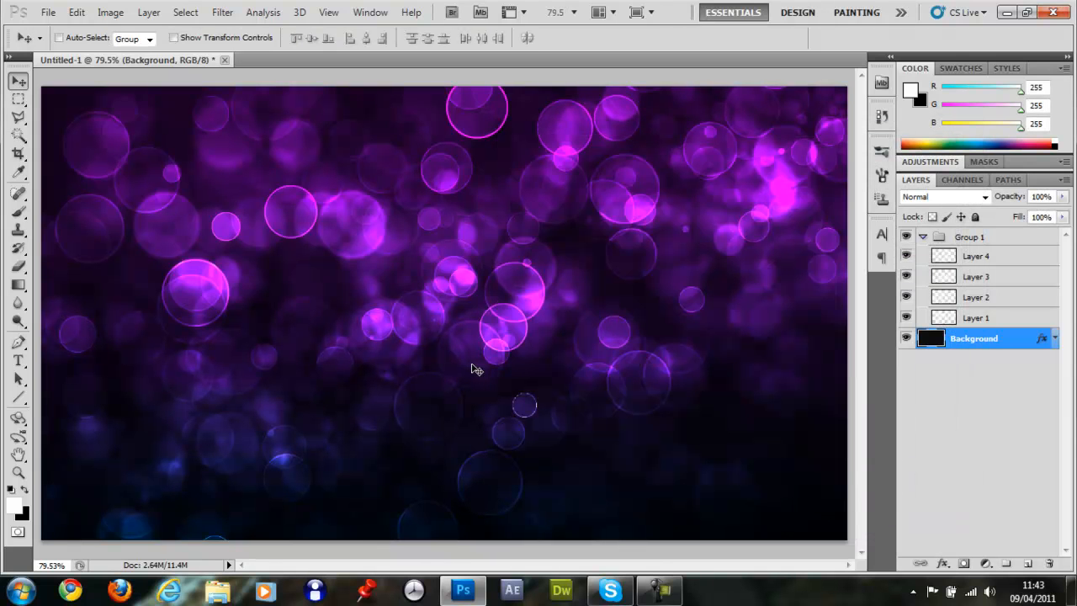
mouse_move(469, 404)
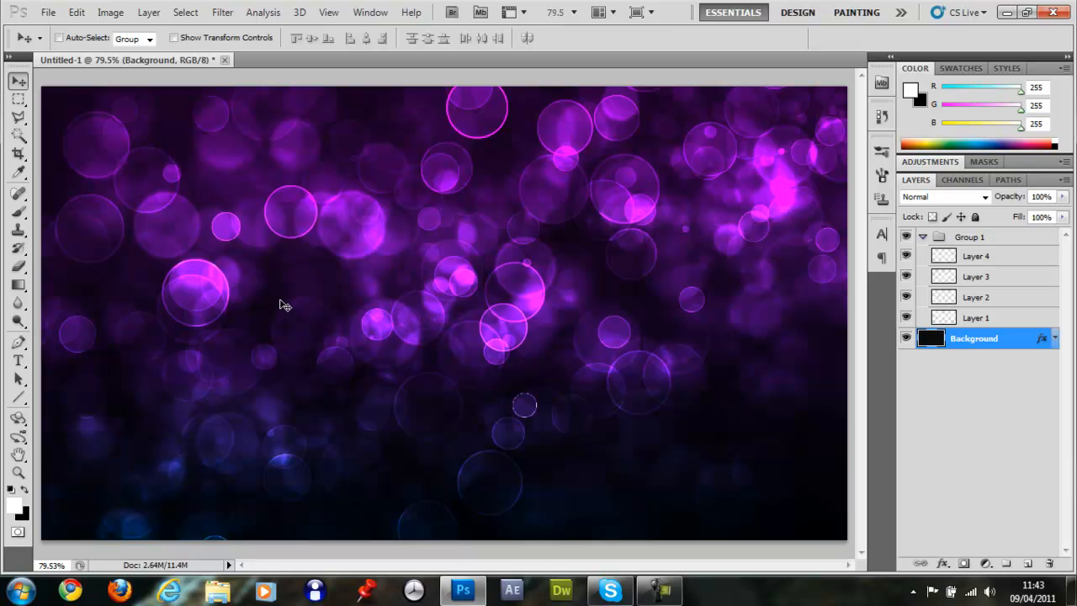
mouse_move(261, 311)
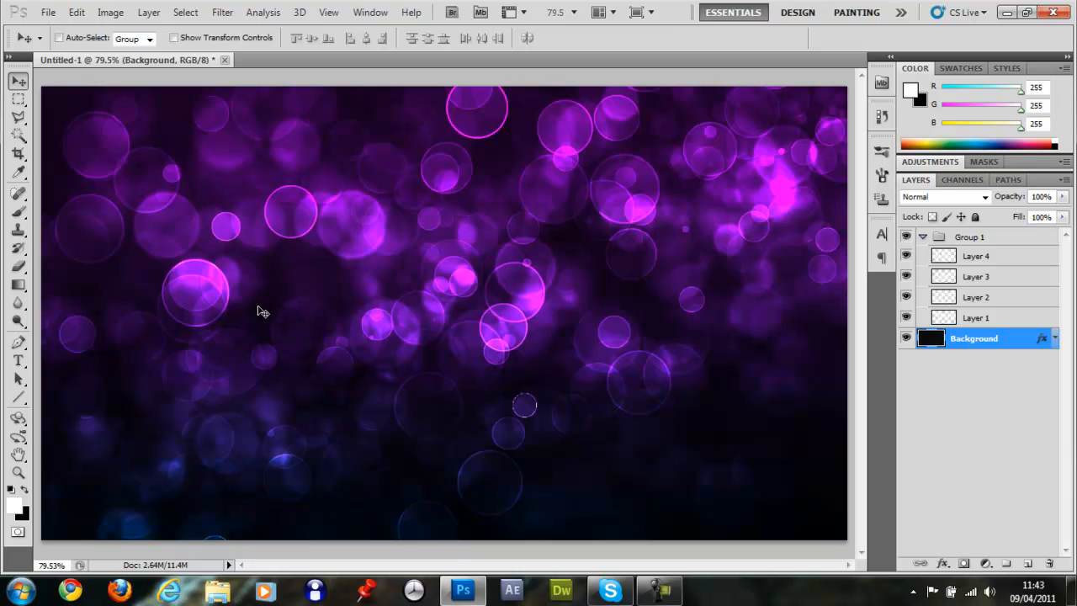
mouse_move(199, 488)
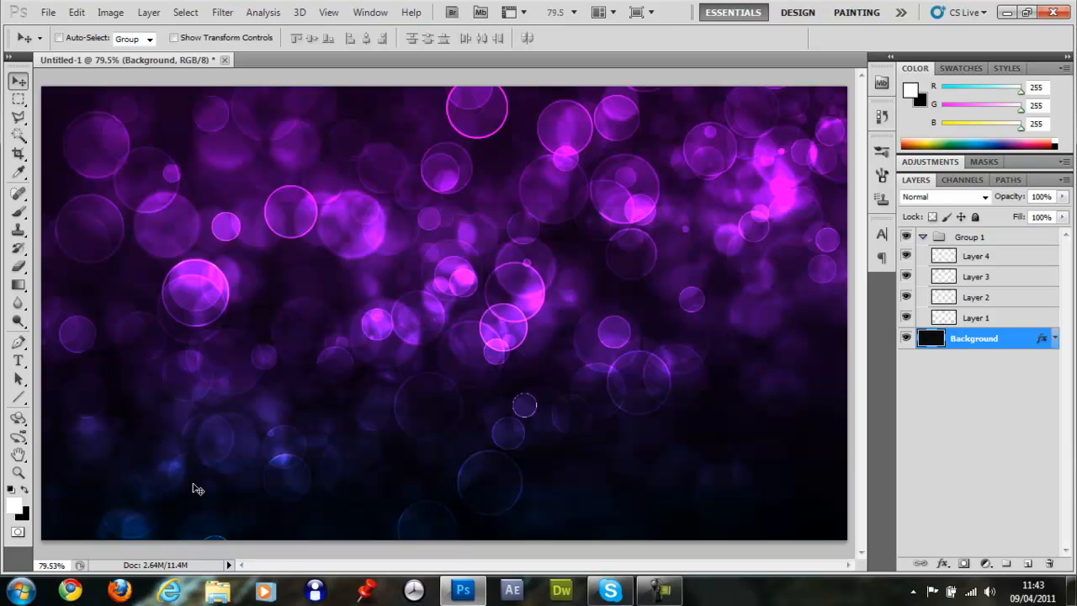